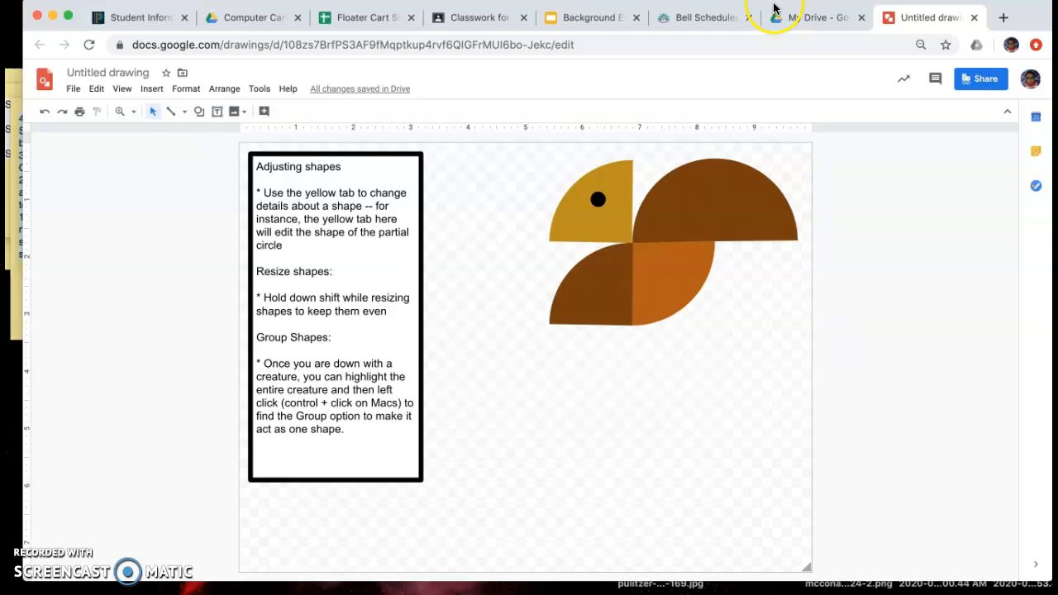
- Browse the New menu in Google Drive, then return to the drawing
left_click(814, 17)
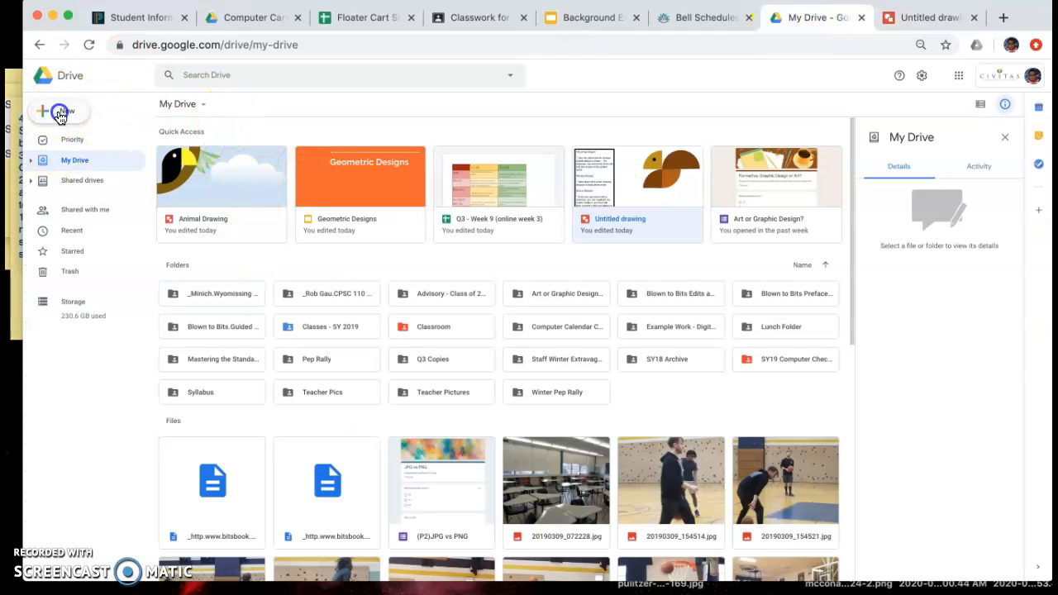
left_click(58, 110)
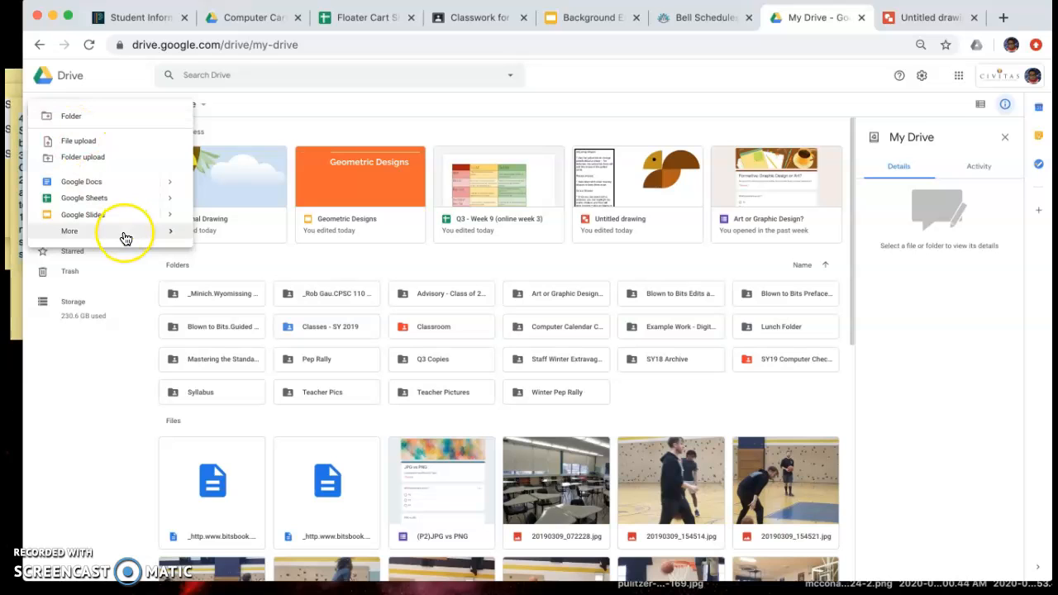
left_click(70, 232)
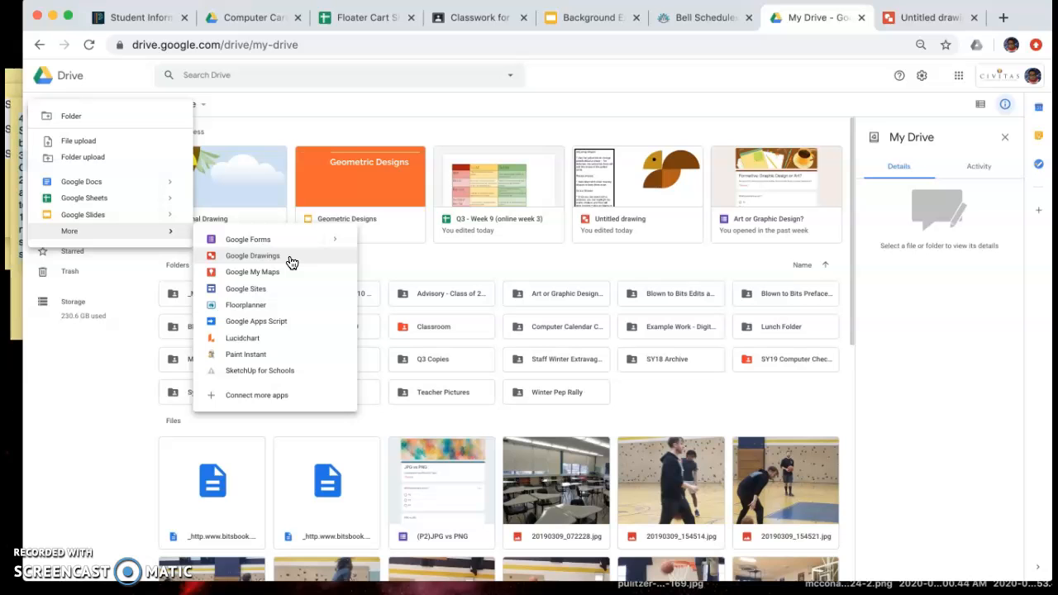
mouse_move(852, 62)
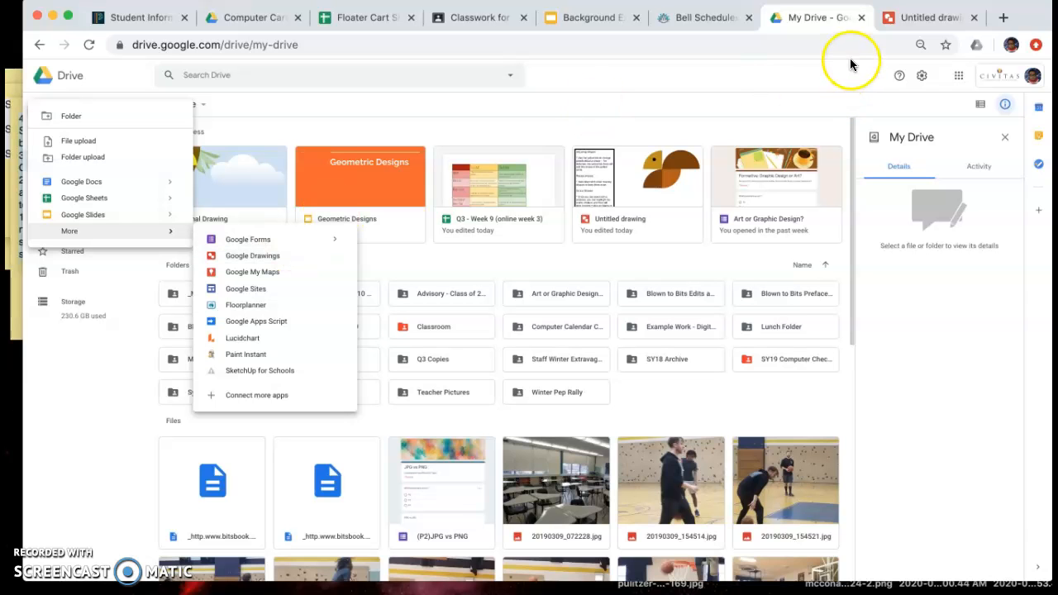
left_click(930, 16)
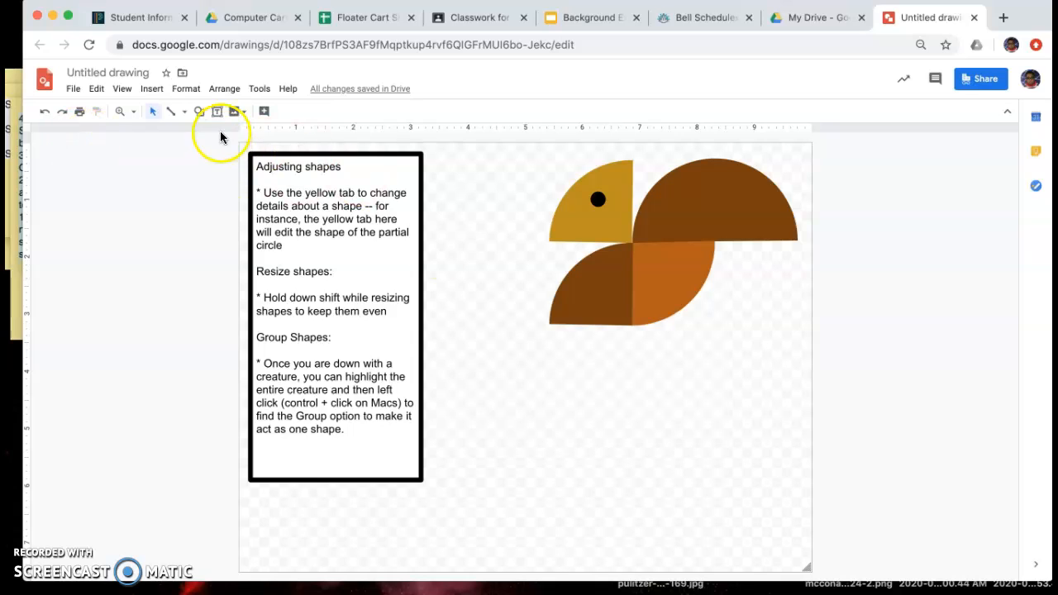
mouse_move(449, 278)
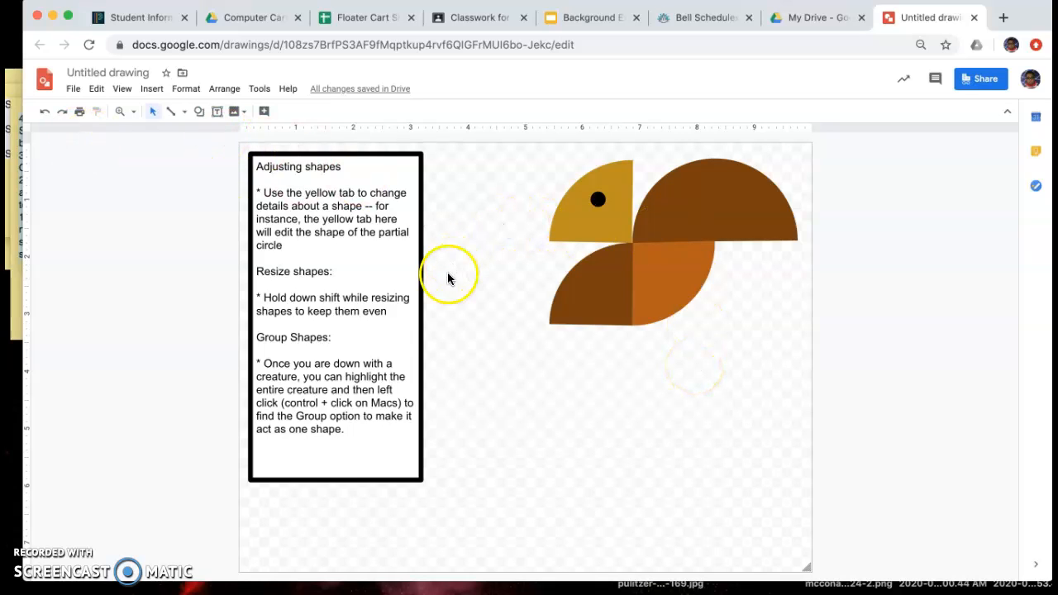
mouse_move(910, 438)
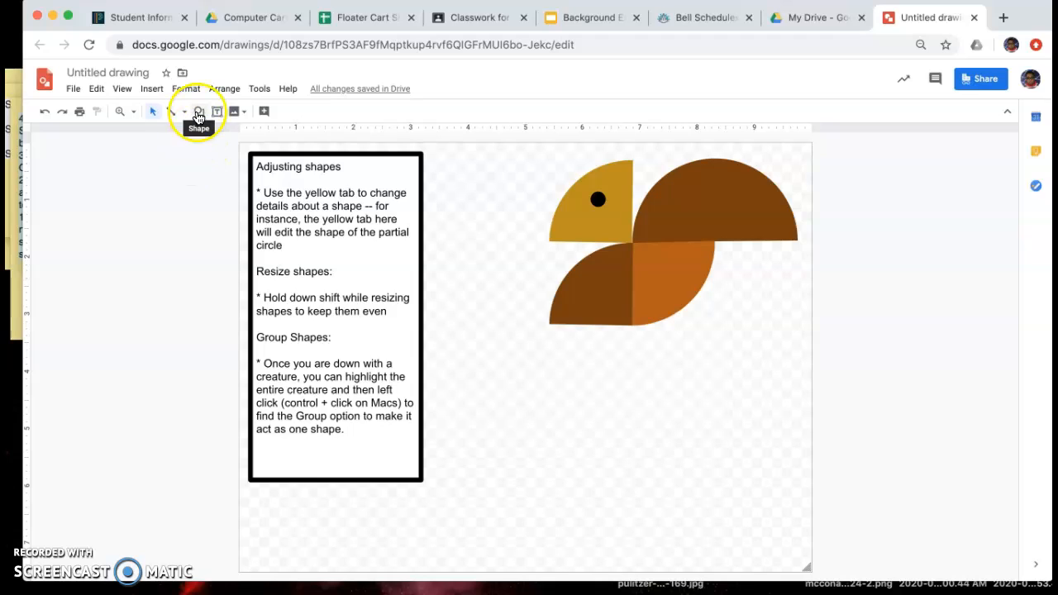
- Draw a first partial circle below the bird and pick the pie shape again
left_click(199, 112)
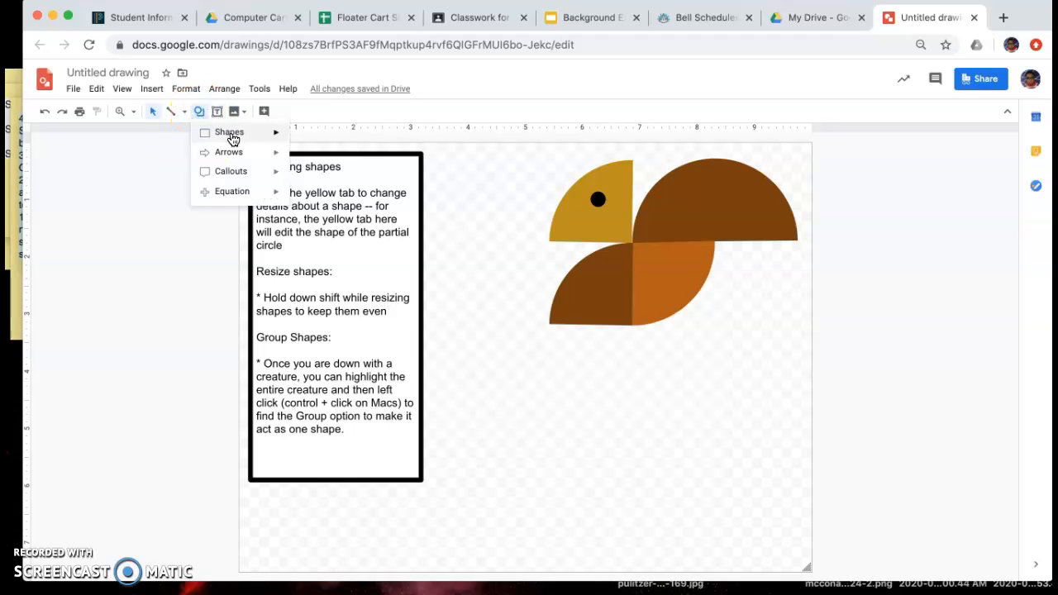
left_click(229, 132)
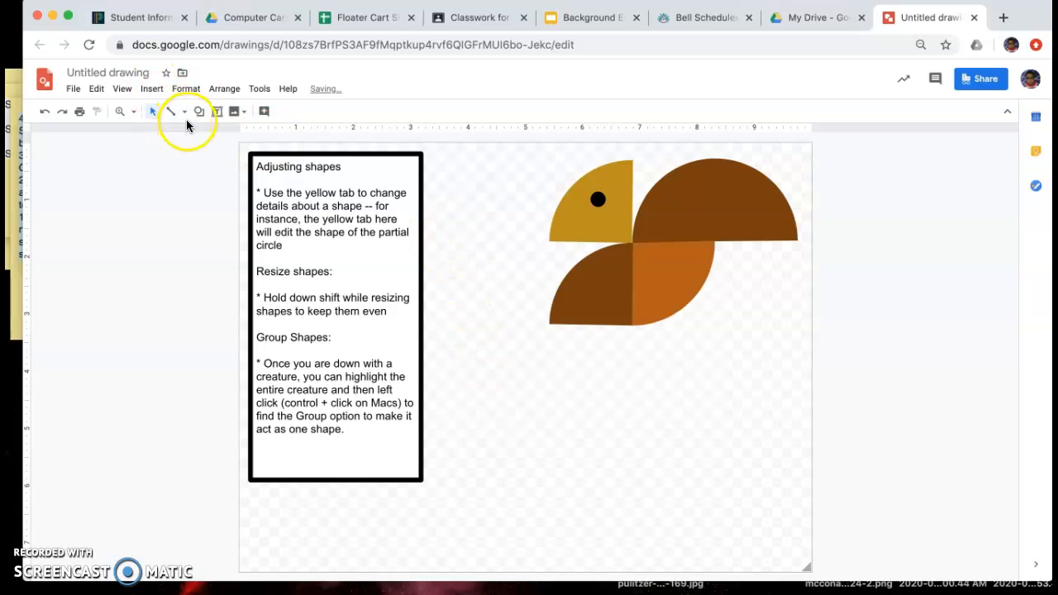
left_click(198, 111)
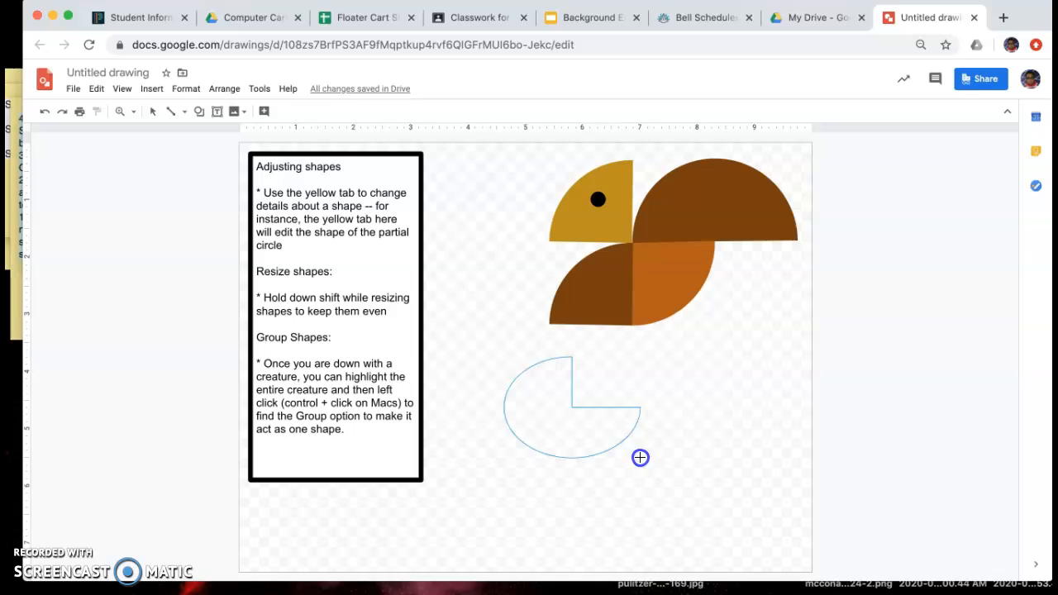
left_click_drag(642, 458, 843, 466)
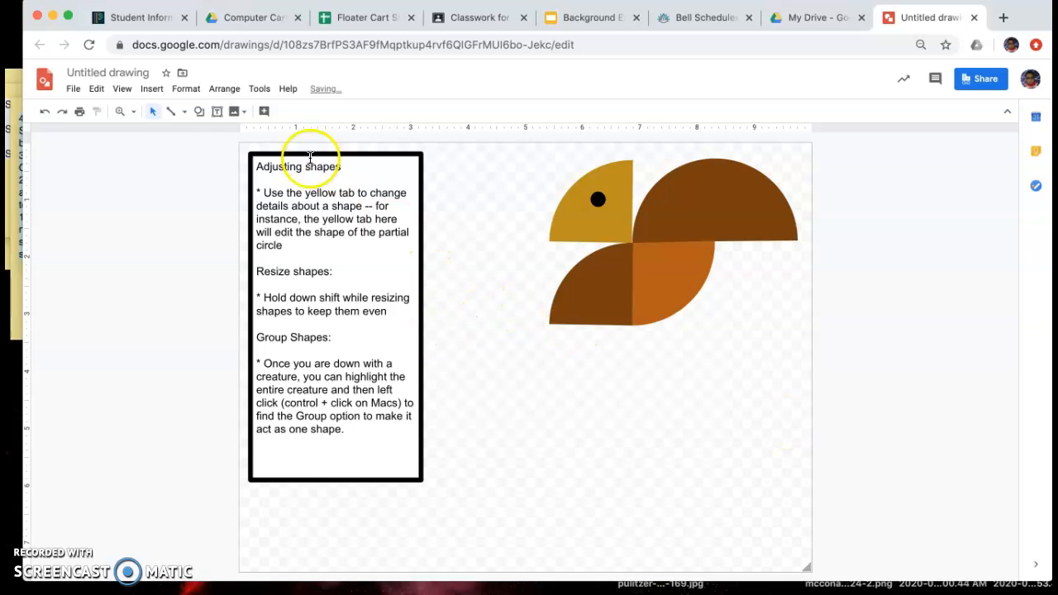
left_click(199, 111)
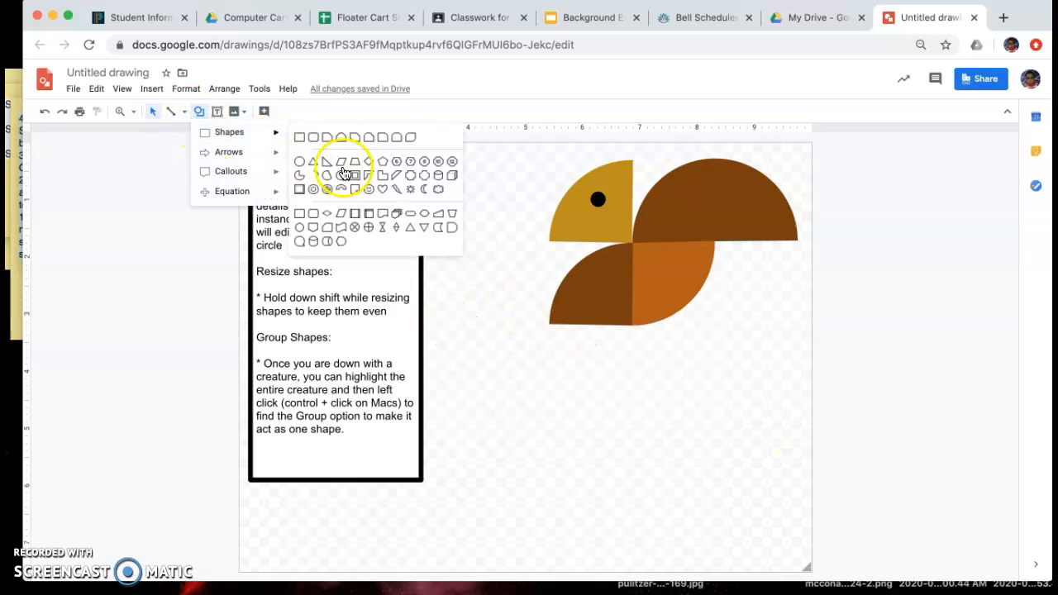
left_click(341, 162)
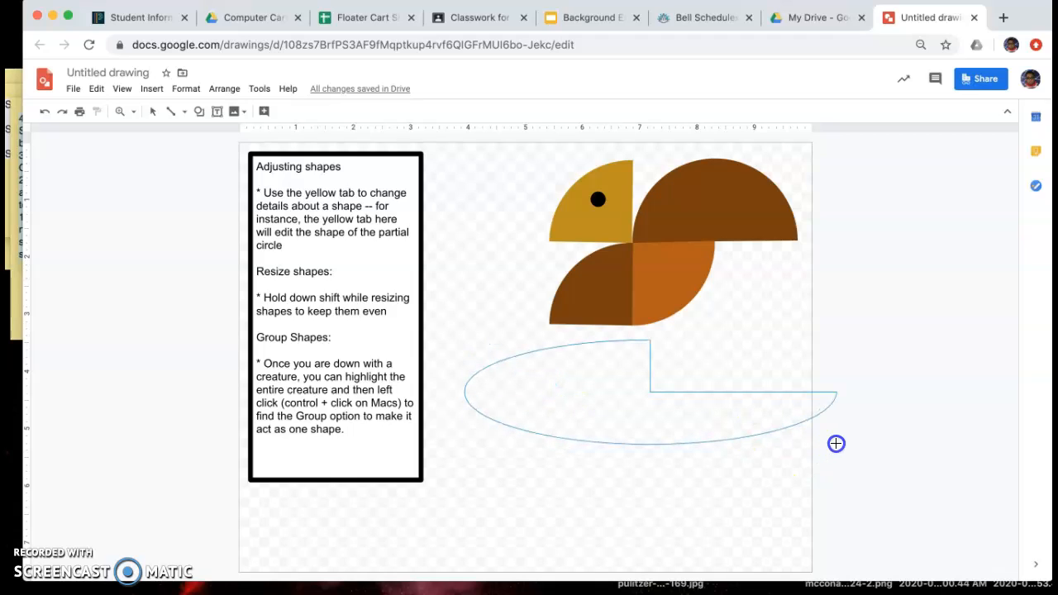
- Draw a wide, flat three-quarter circle below the bird, right of the instructions box
left_click_drag(837, 443, 833, 513)
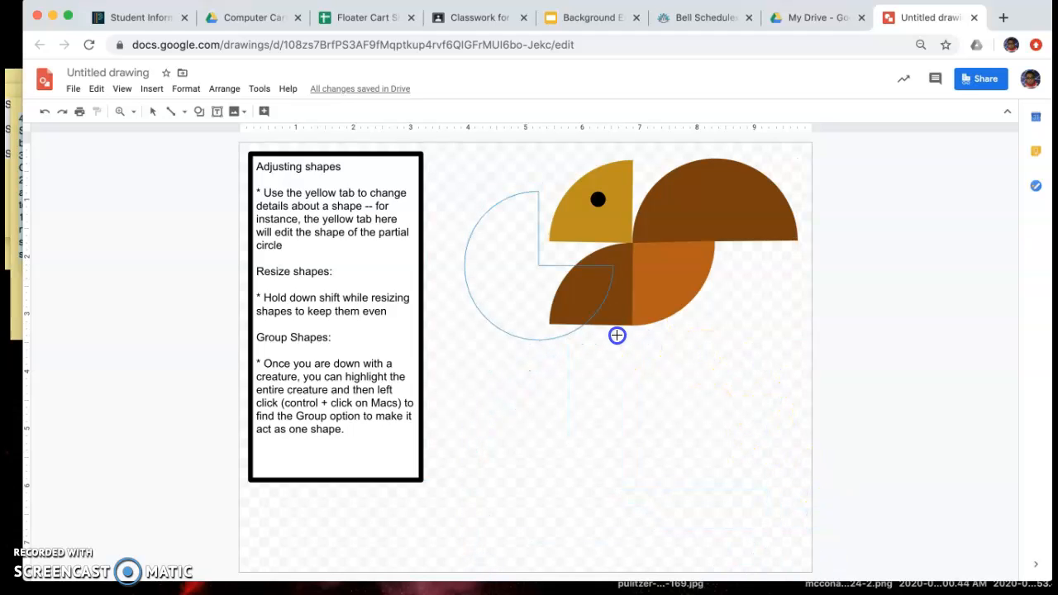
left_click_drag(618, 334, 719, 462)
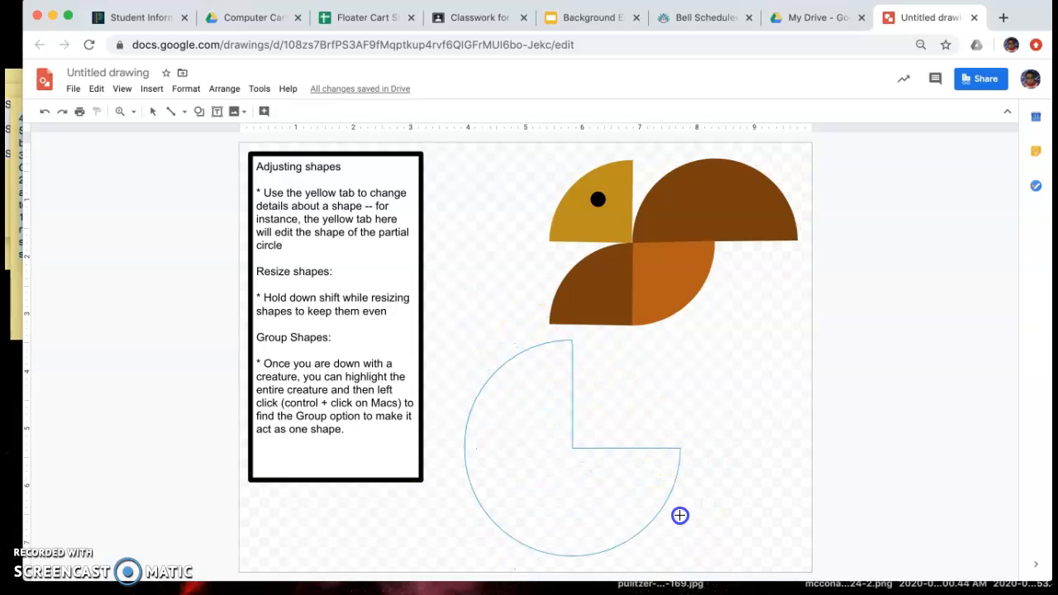
left_click_drag(680, 516, 856, 440)
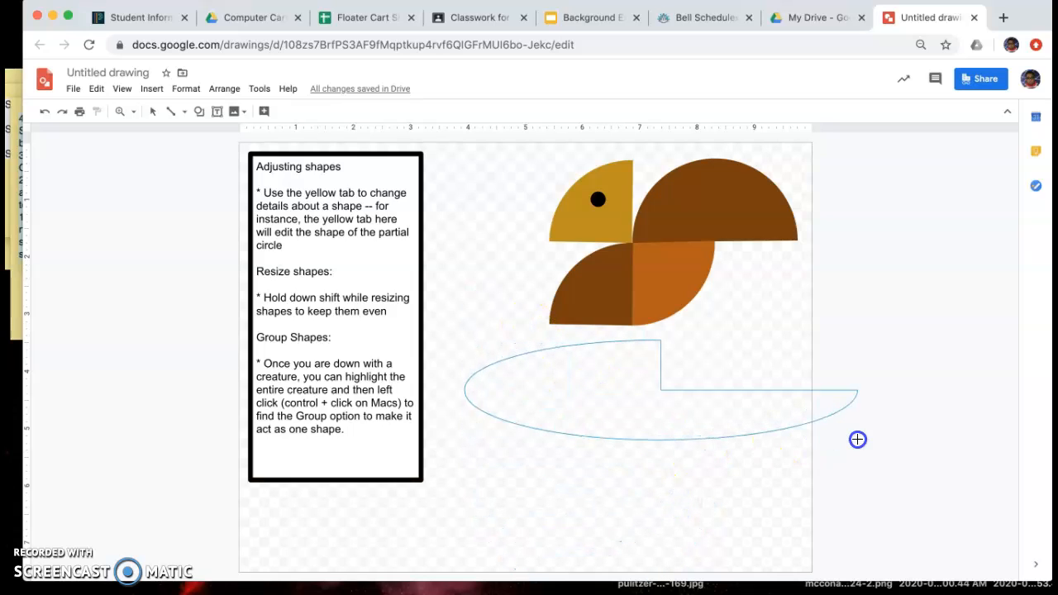
left_click_drag(857, 440, 883, 392)
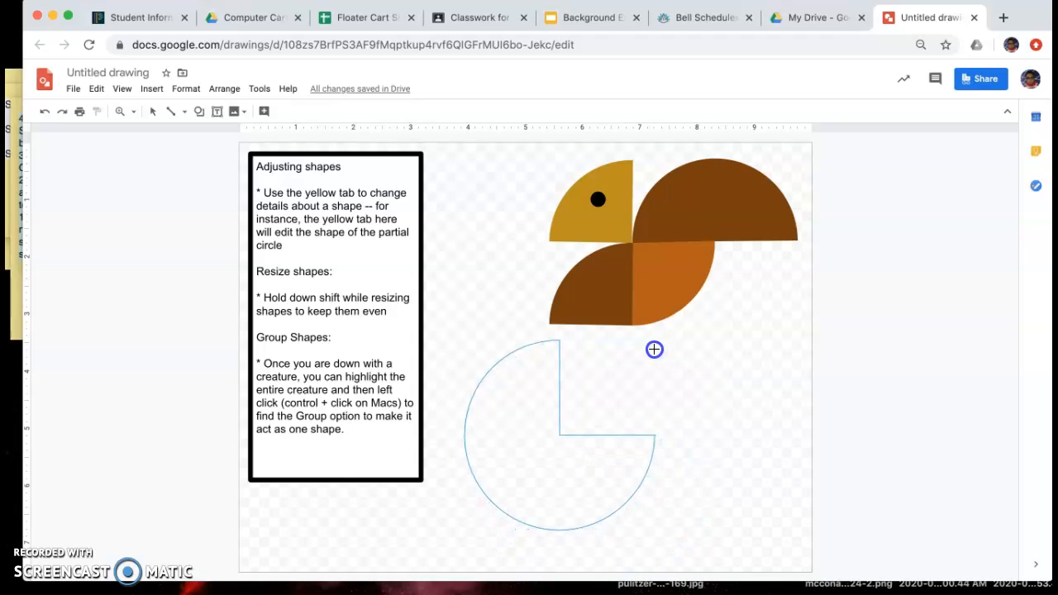
- Reshape the pie's yellow handle into a half-circle and select it
left_click(563, 430)
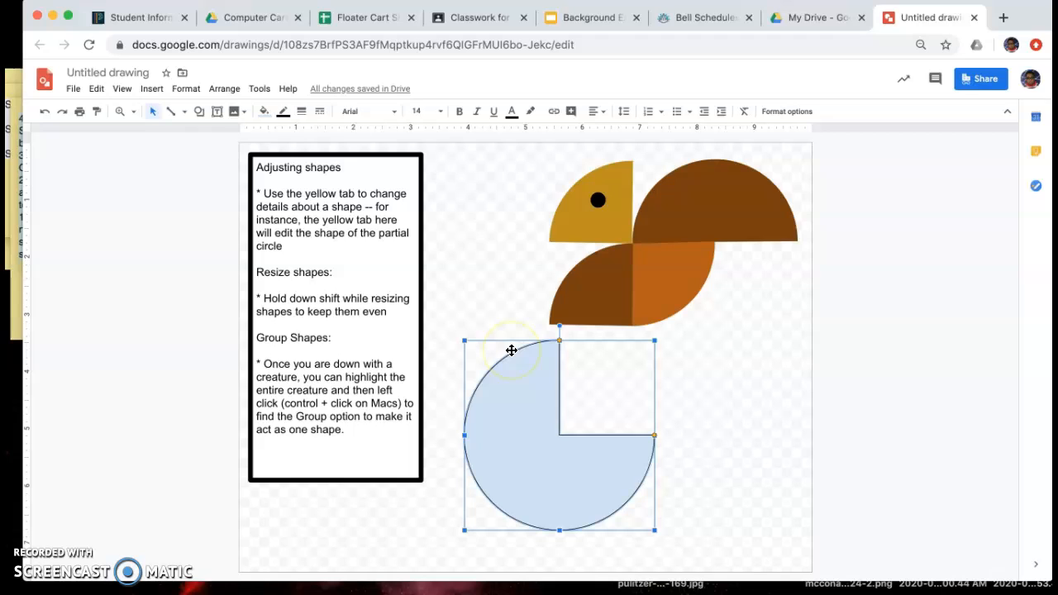
mouse_move(586, 359)
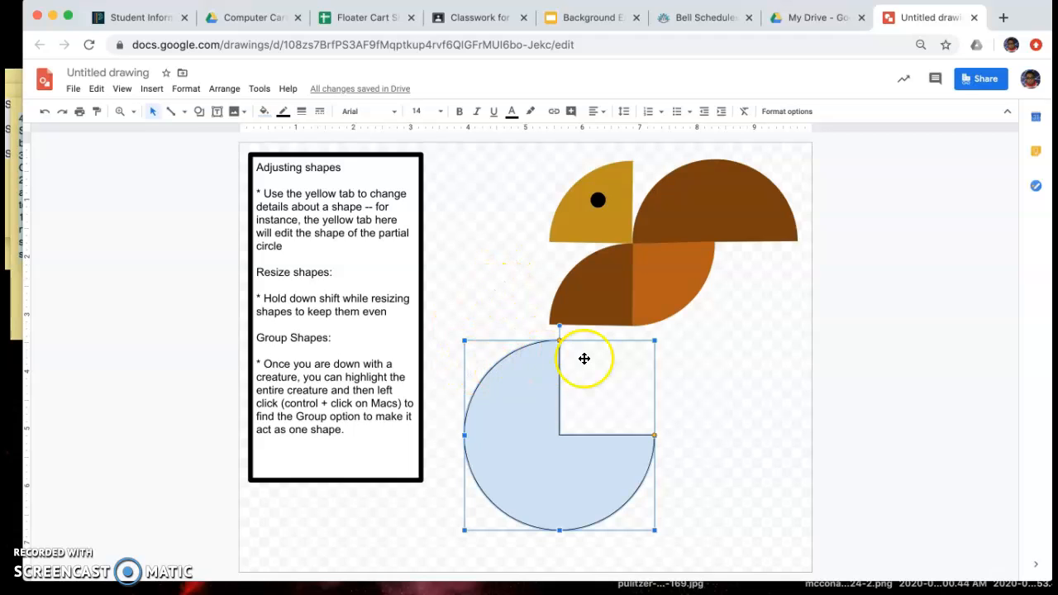
mouse_move(559, 354)
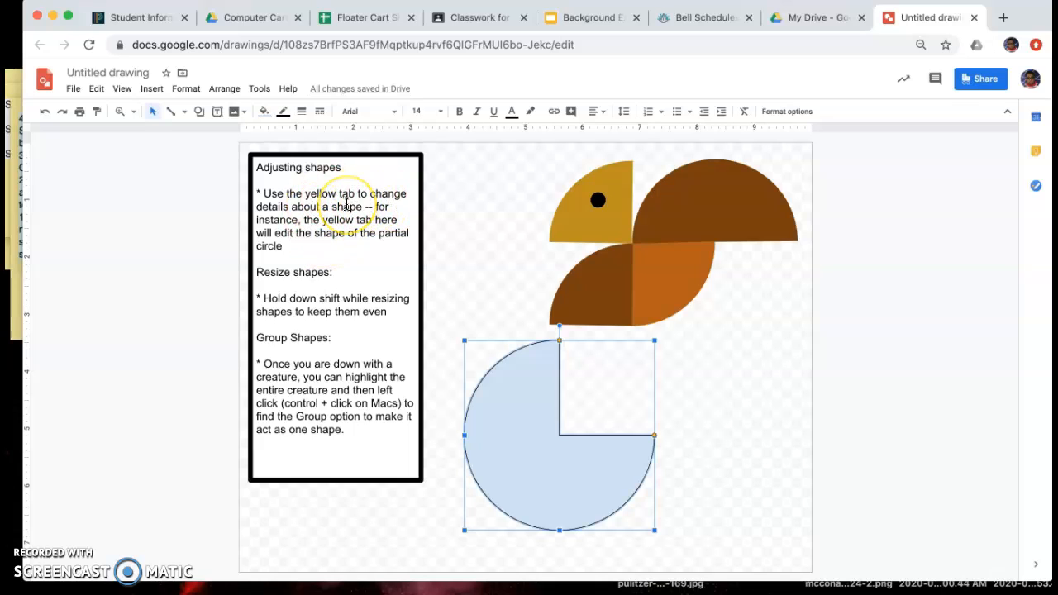
mouse_move(554, 341)
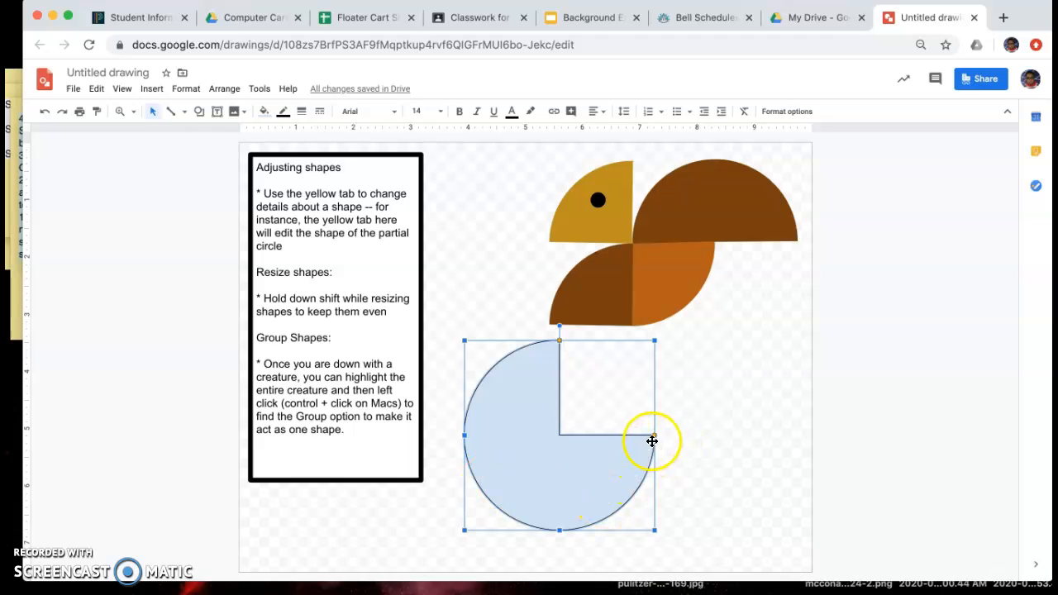
left_click_drag(654, 443, 576, 496)
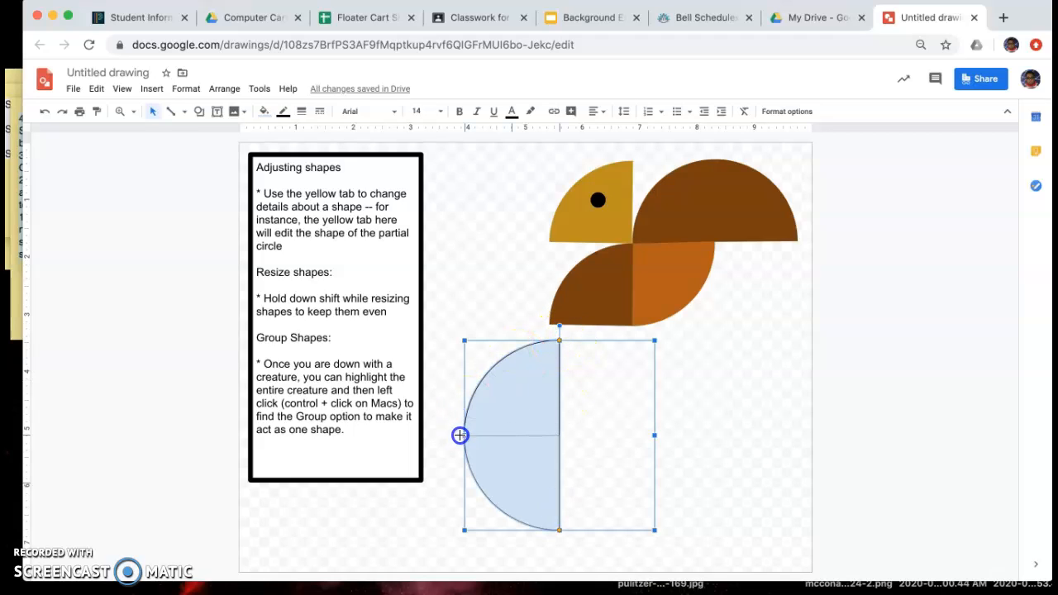
left_click_drag(460, 436, 521, 413)
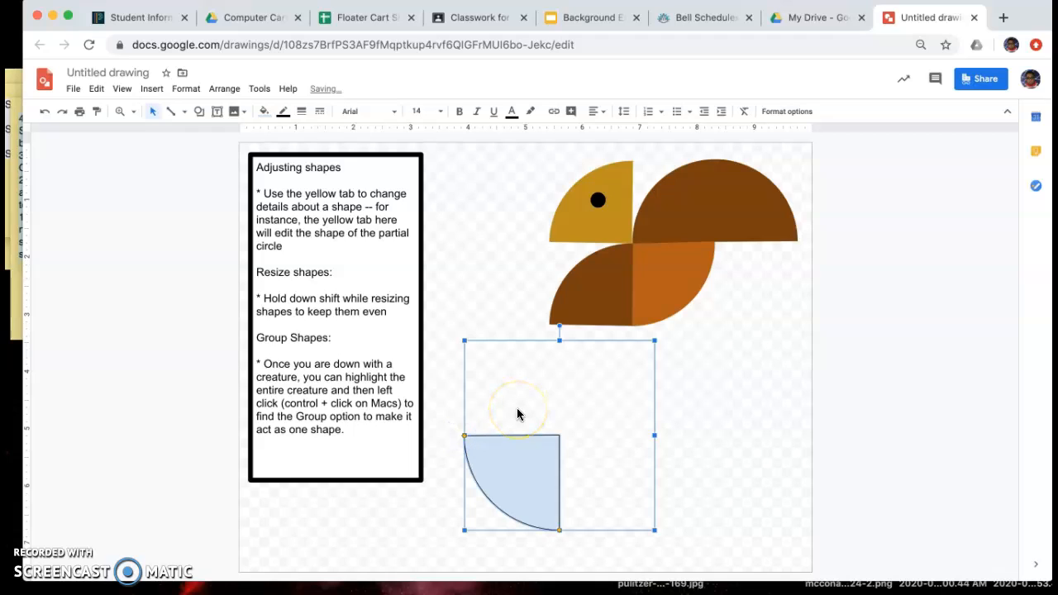
mouse_move(465, 437)
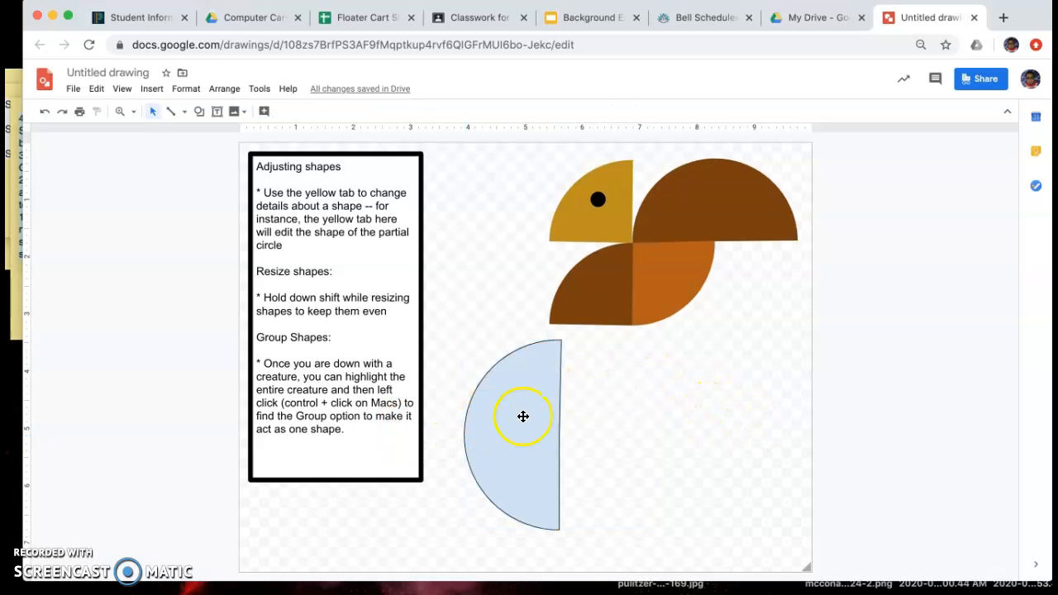
left_click(522, 416)
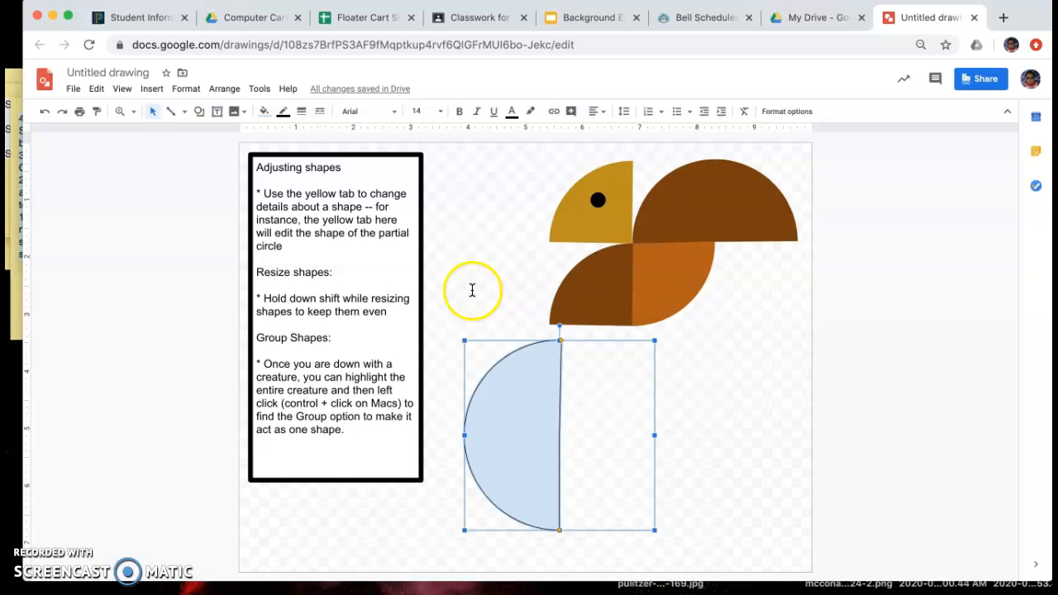
- Fill the half-circle solid red from the Fill color palette
left_click(261, 111)
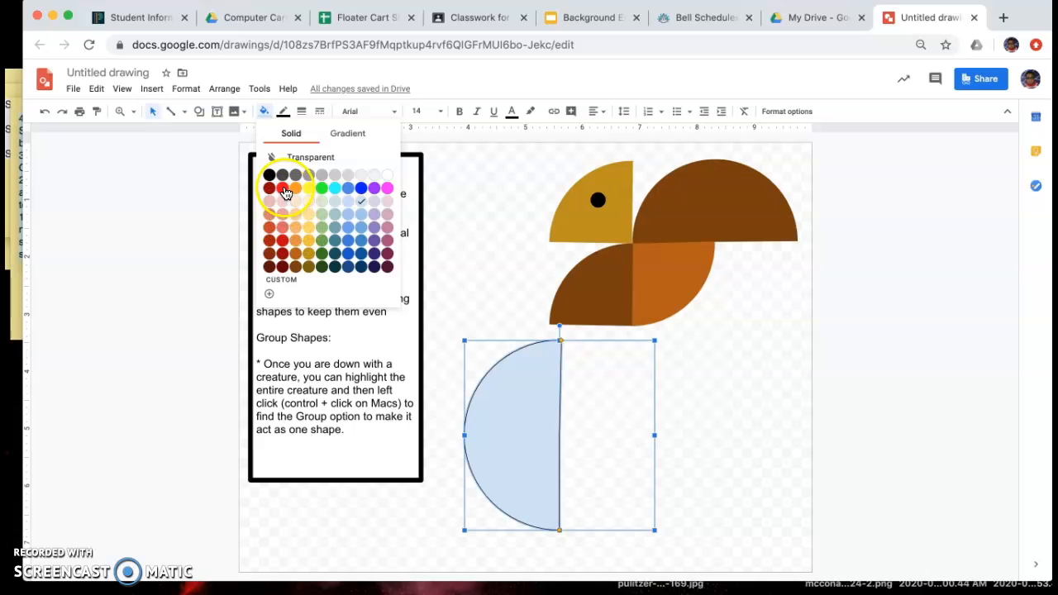
left_click(268, 186)
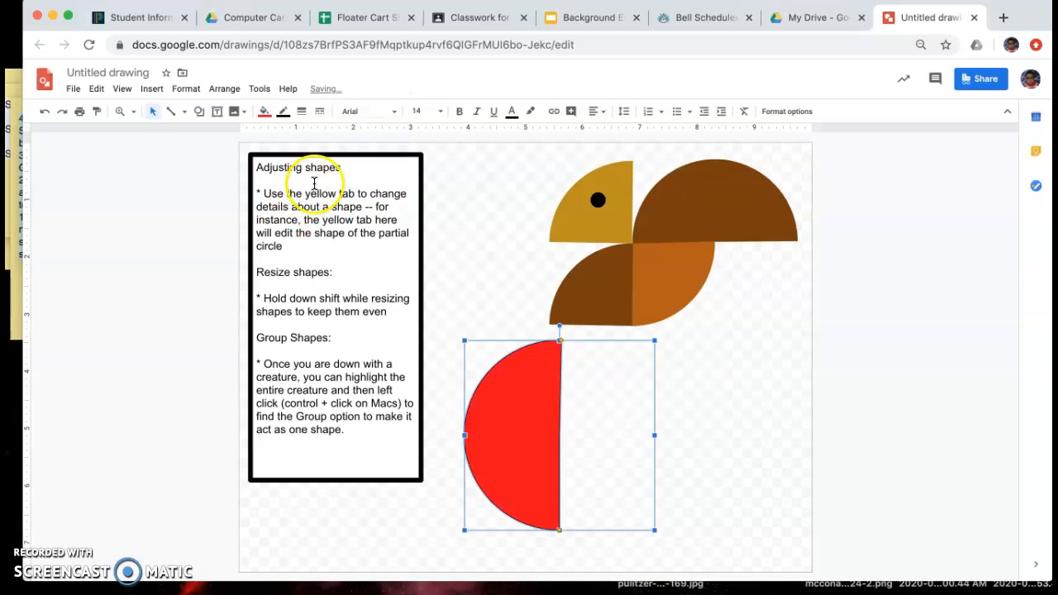
left_click(265, 111)
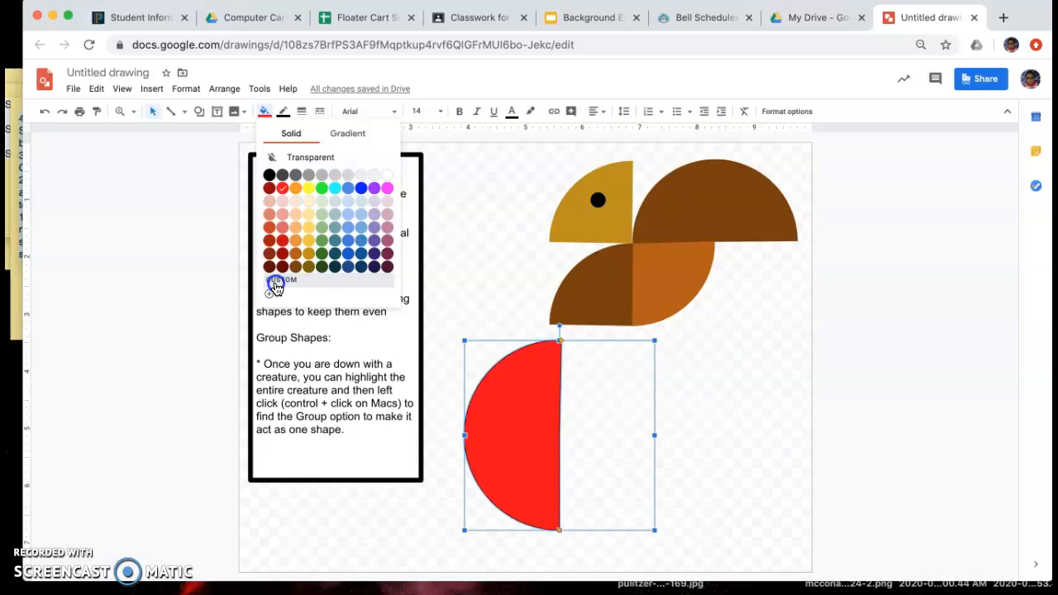
- Give the half-circle a custom bright pink fill, #ff00cdff
left_click(274, 284)
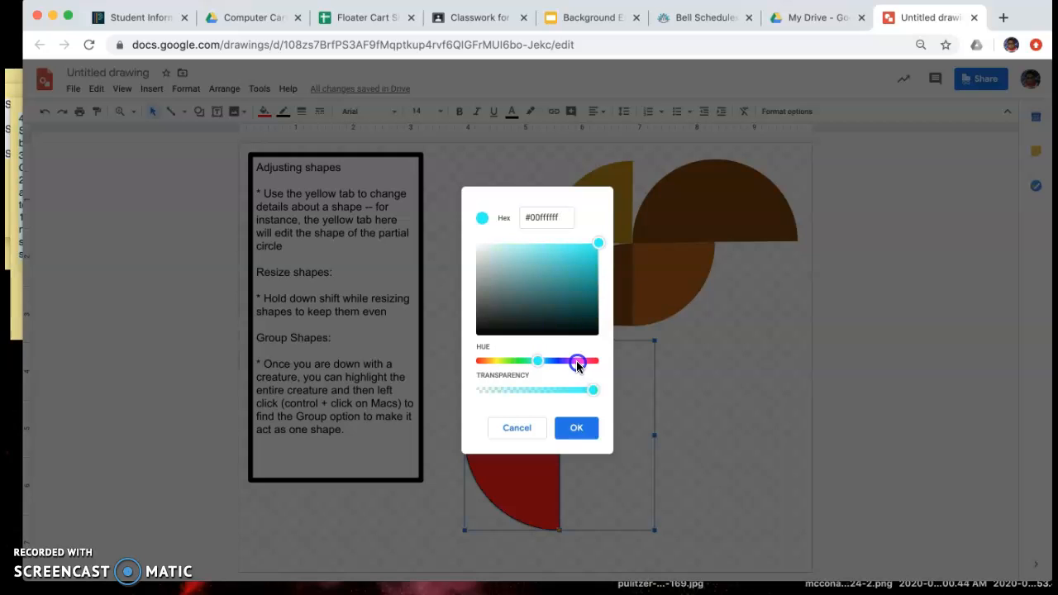
left_click_drag(539, 360, 575, 361)
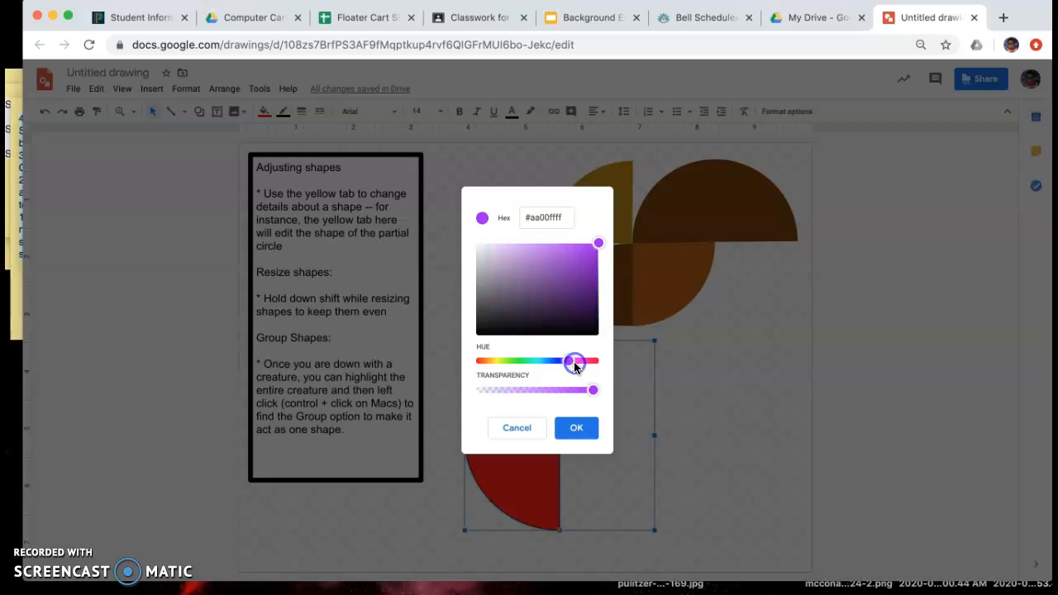
left_click_drag(571, 361, 581, 364)
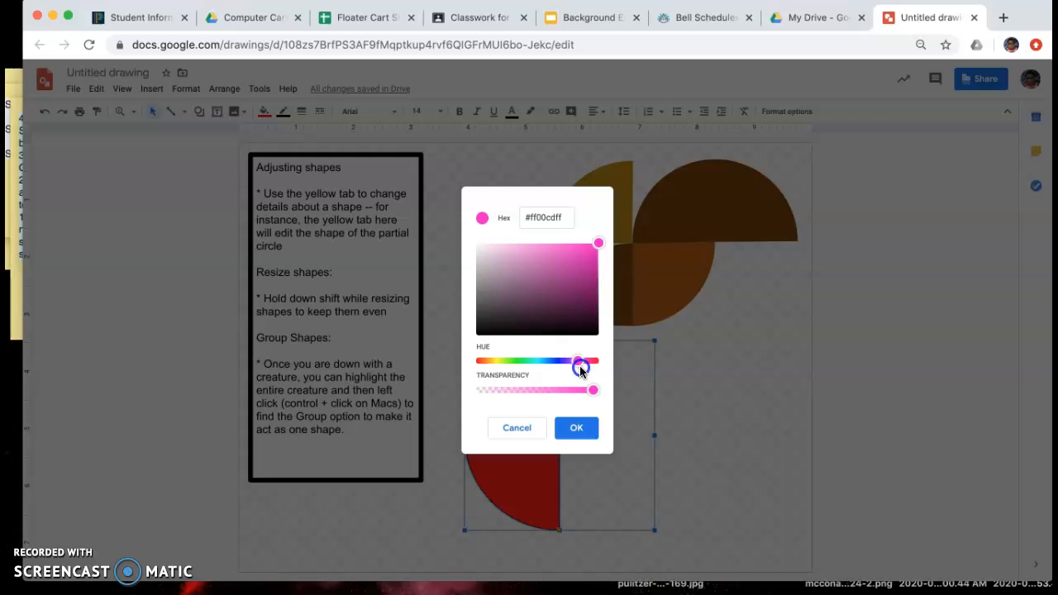
left_click_drag(582, 367, 599, 243)
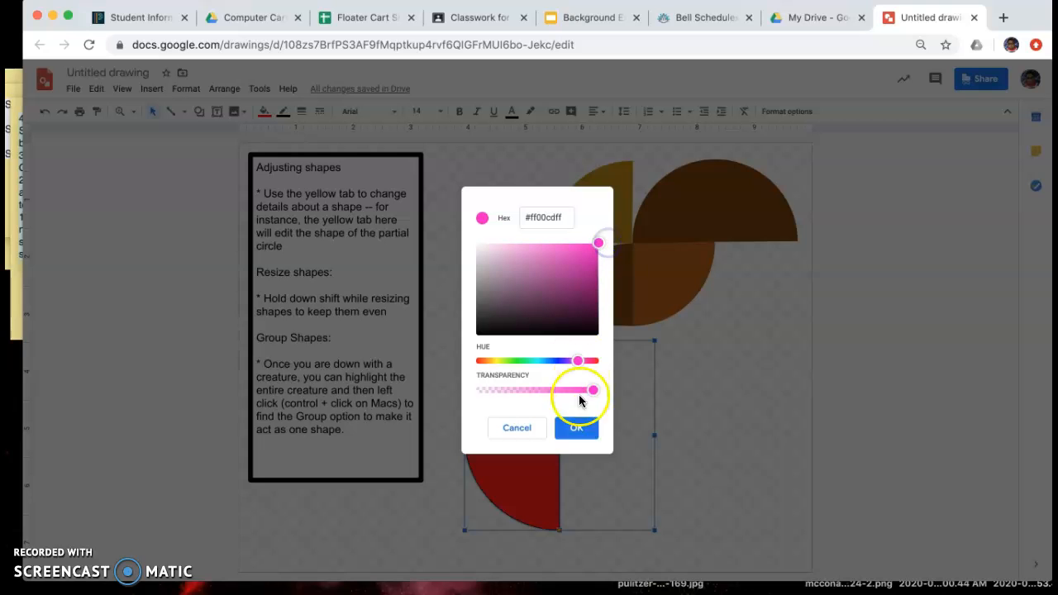
left_click(576, 429)
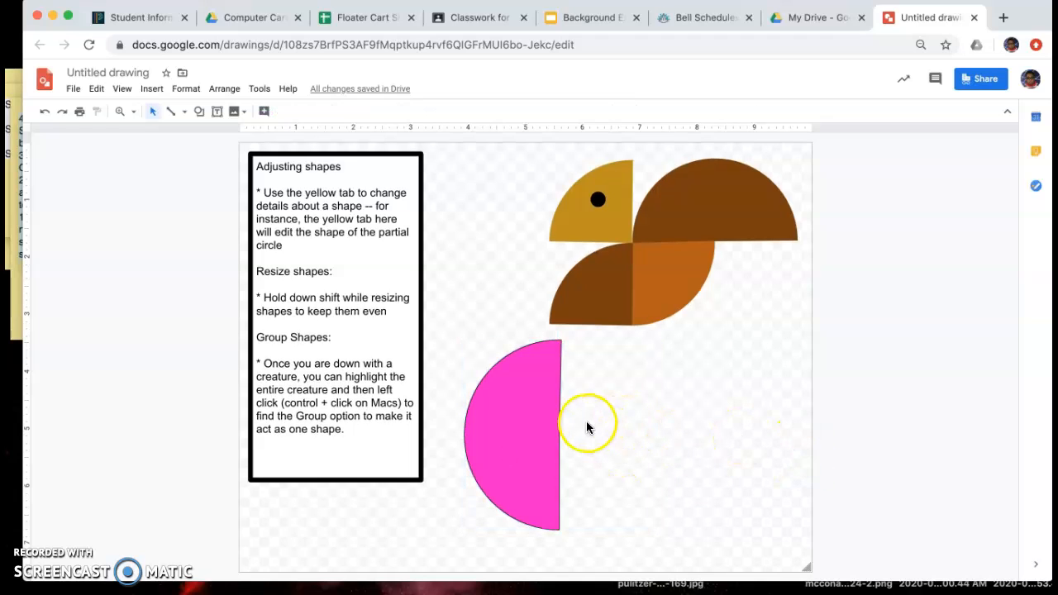
left_click(513, 426)
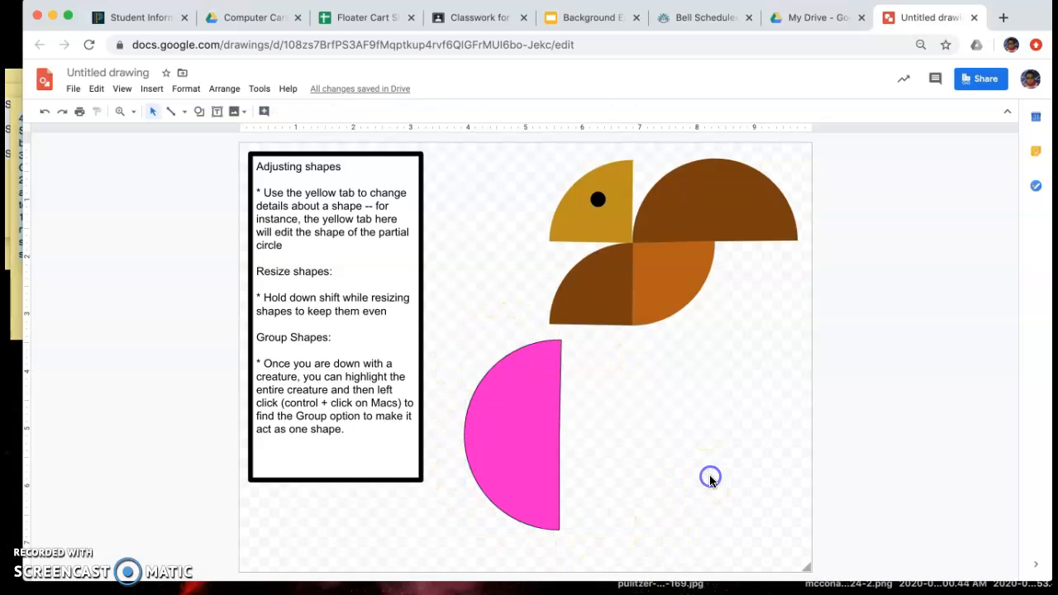
left_click(513, 433)
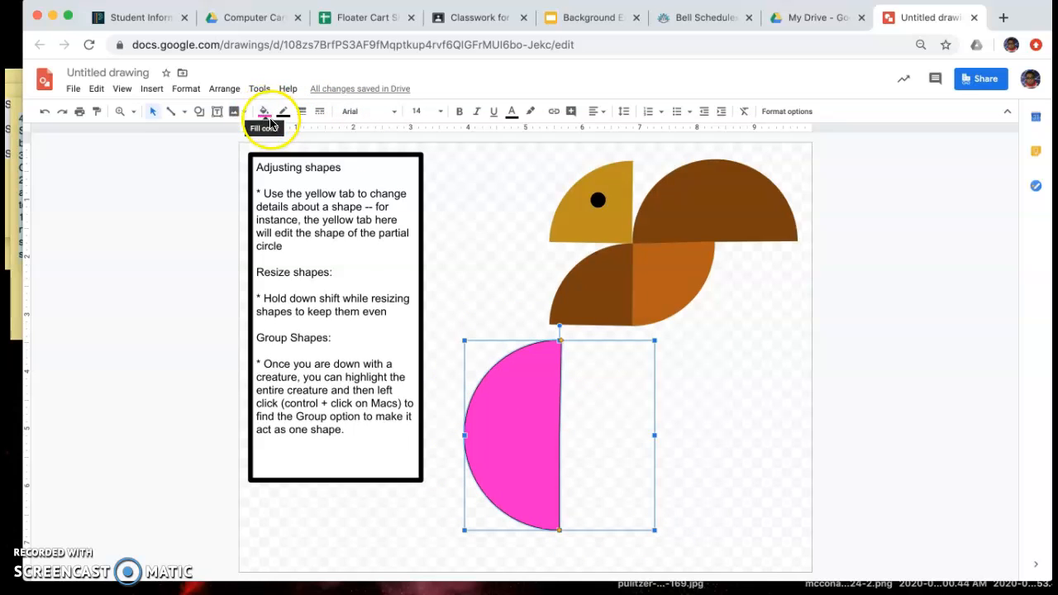
mouse_move(281, 112)
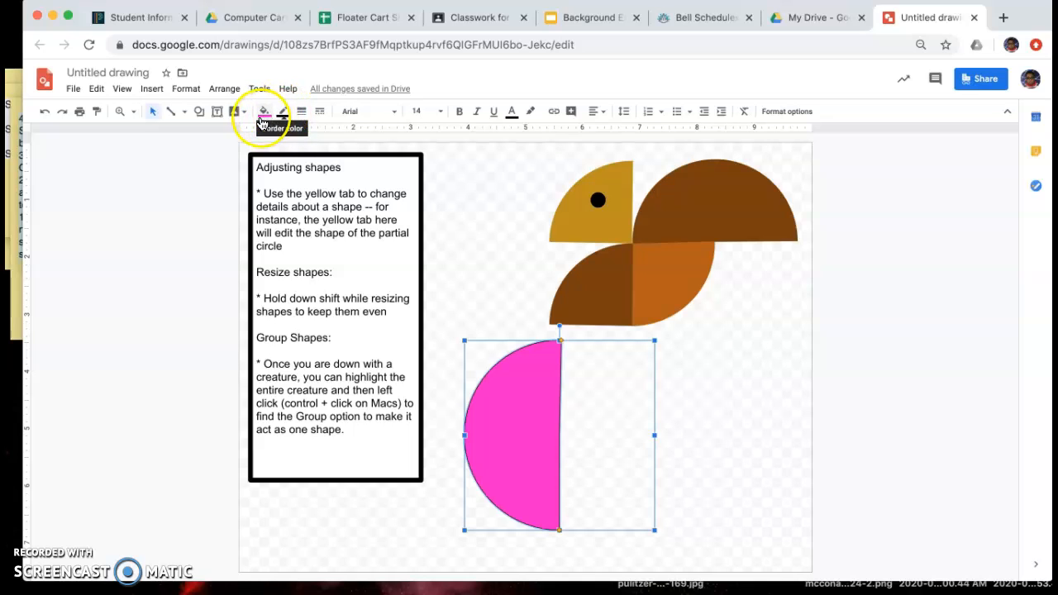
mouse_move(263, 112)
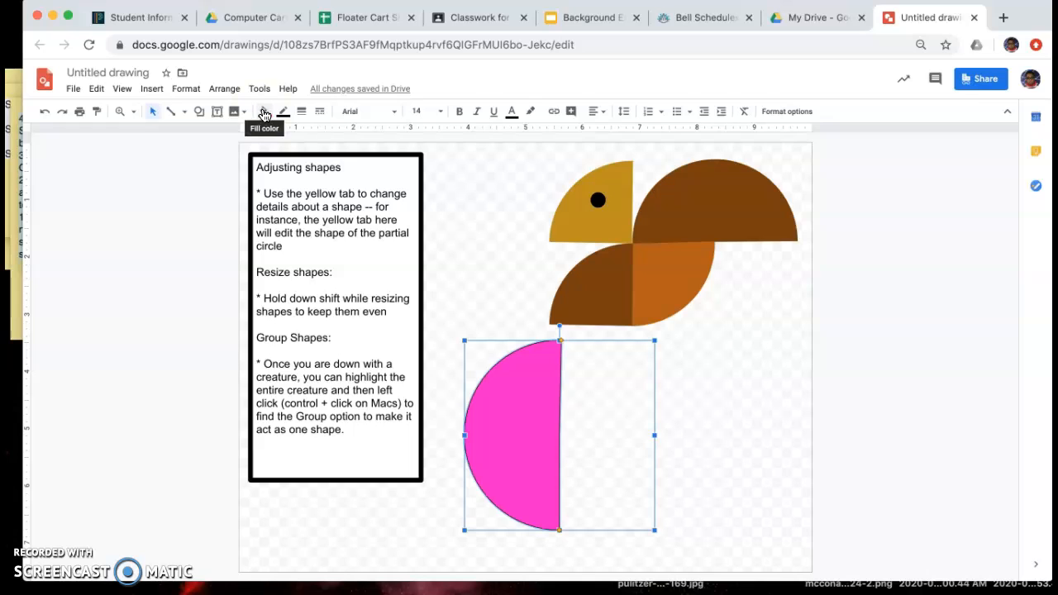
mouse_move(284, 110)
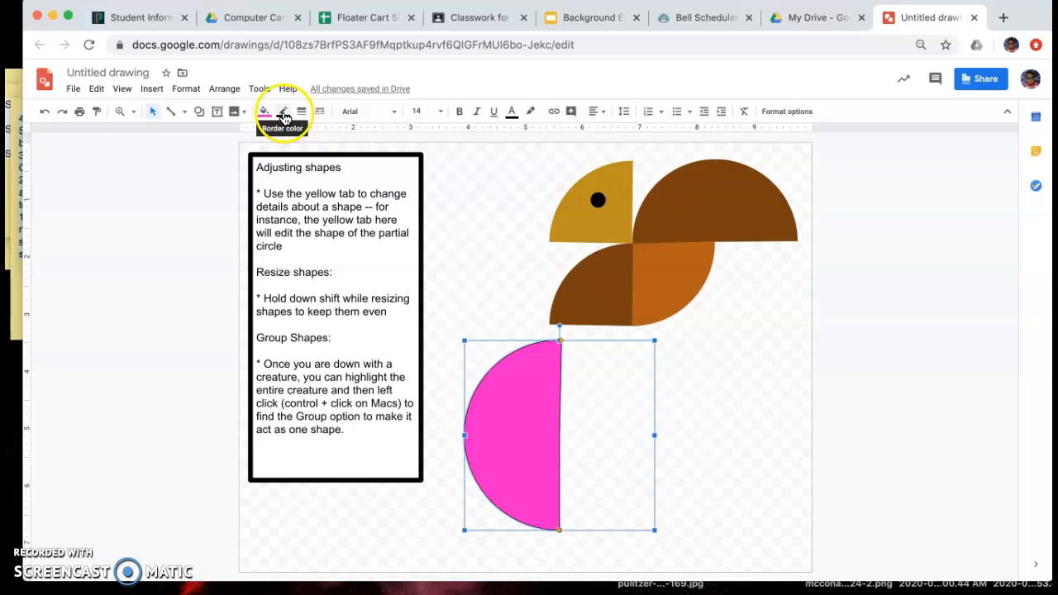
left_click(283, 111)
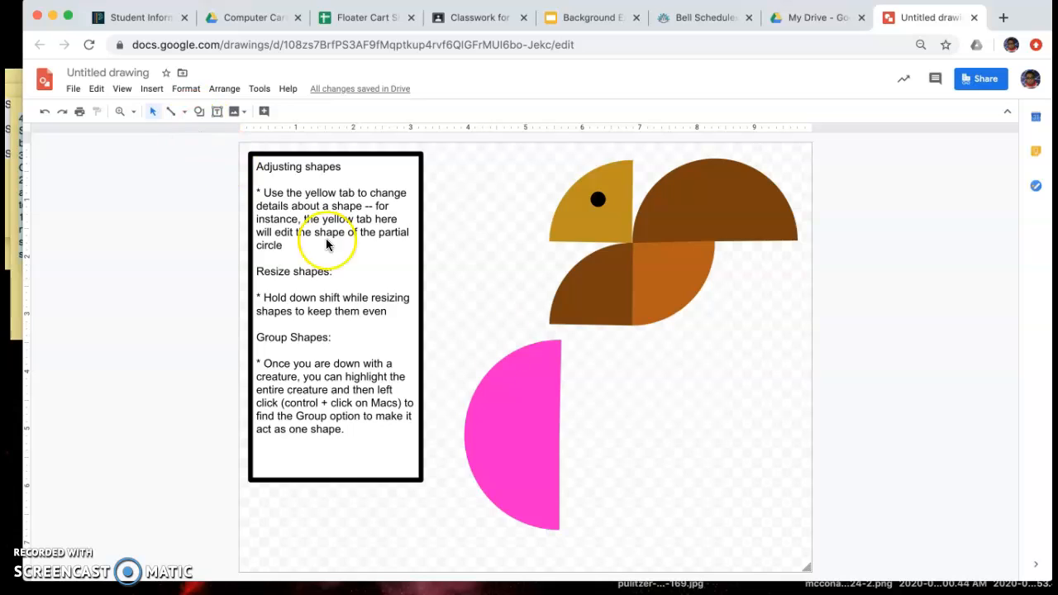
left_click(512, 430)
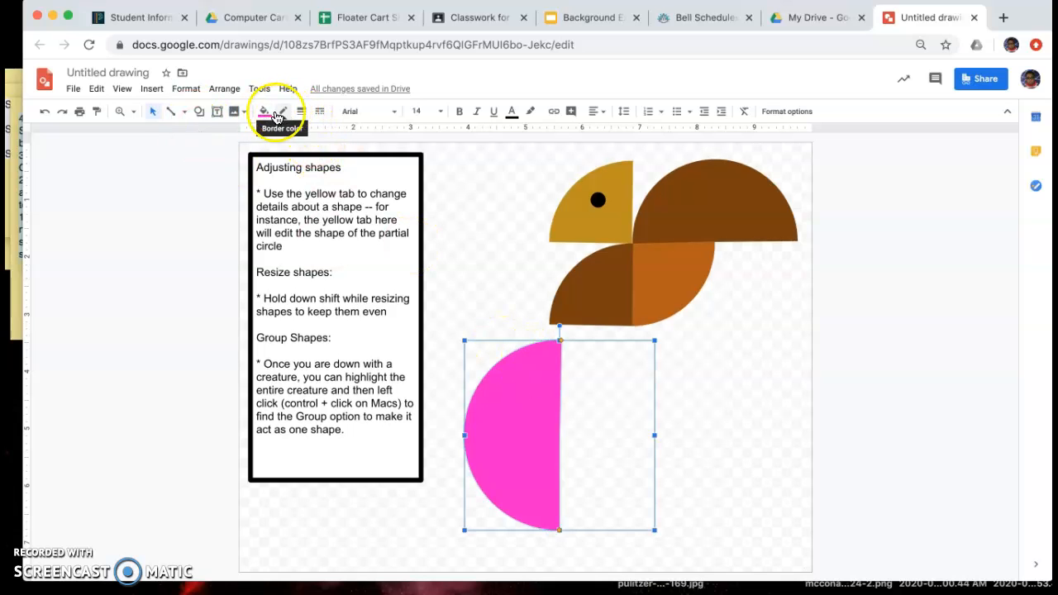
left_click(283, 111)
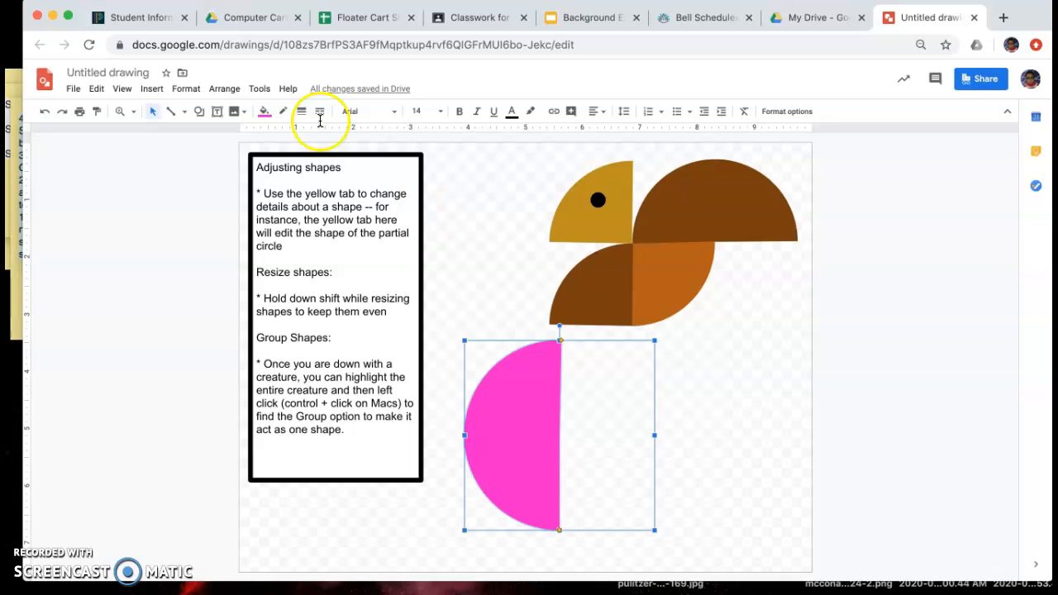
- Copy-paste the pink half-circle and rotate the copy into a dome below the bird
left_click(96, 89)
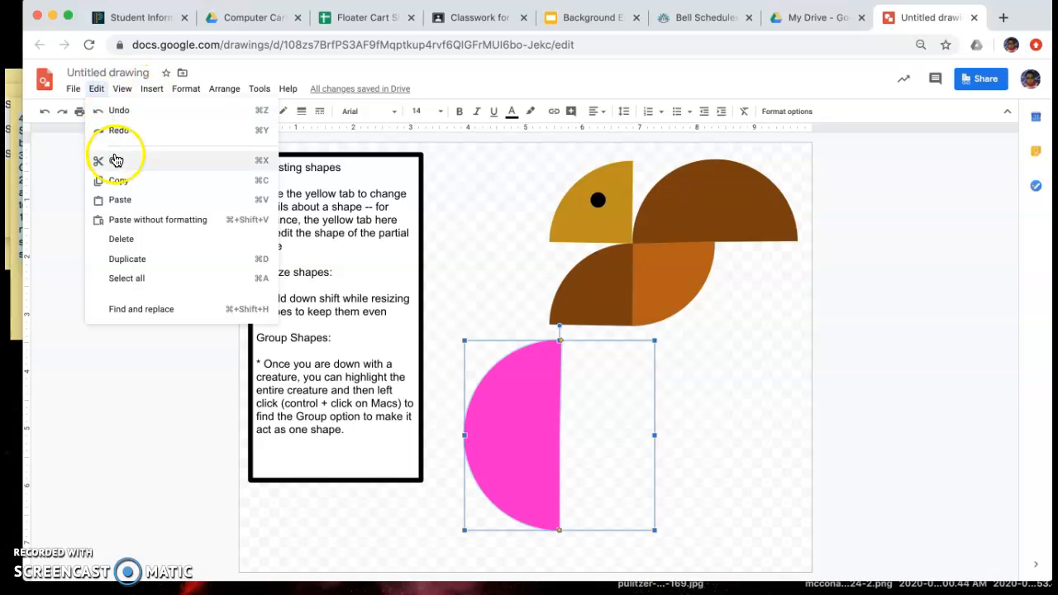
mouse_move(120, 238)
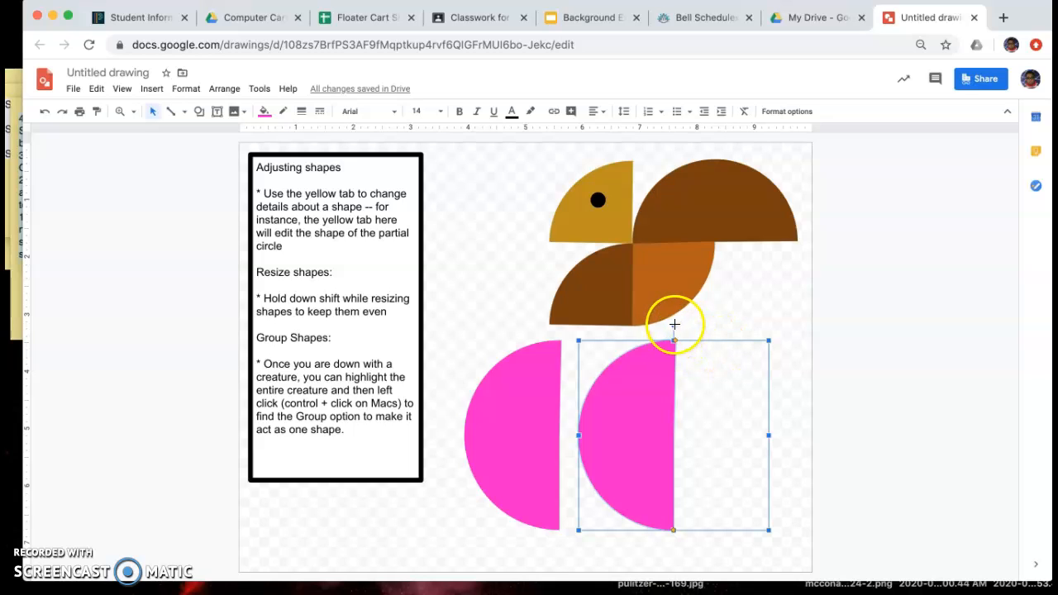
left_click_drag(675, 324, 658, 324)
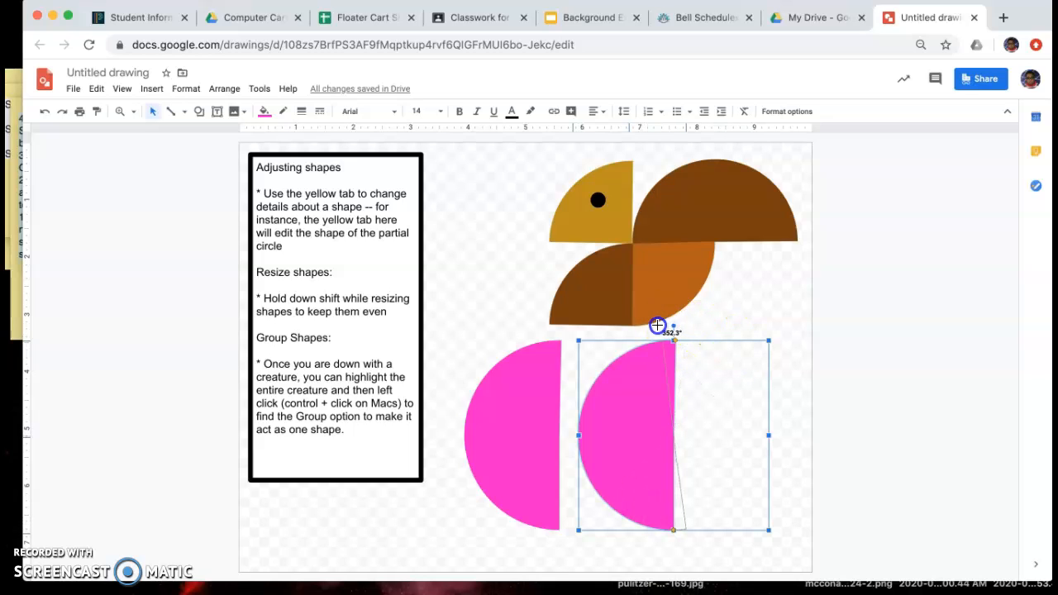
left_click_drag(658, 324, 807, 422)
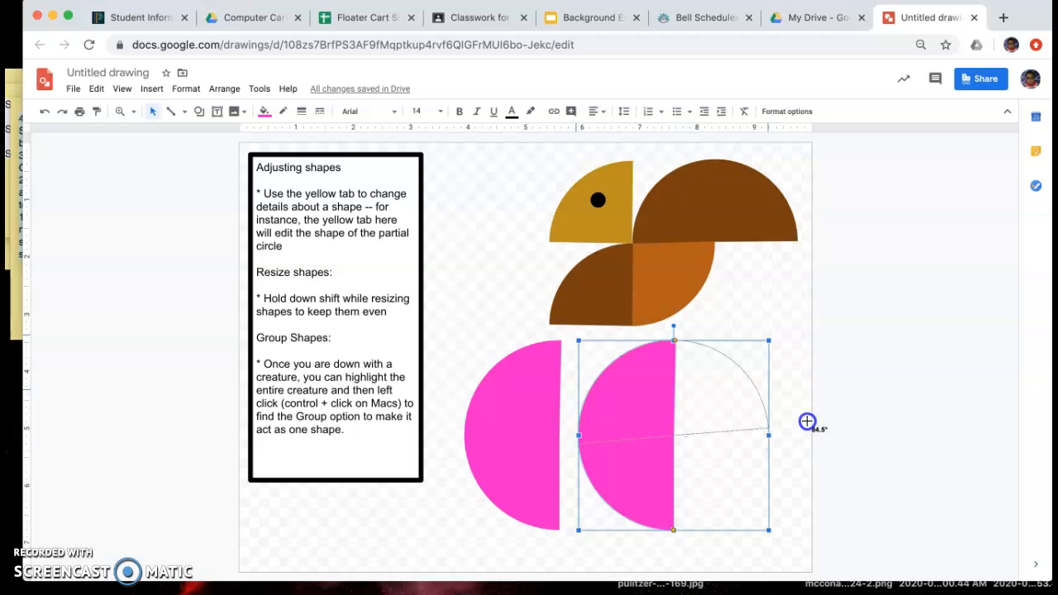
left_click_drag(807, 437, 780, 437)
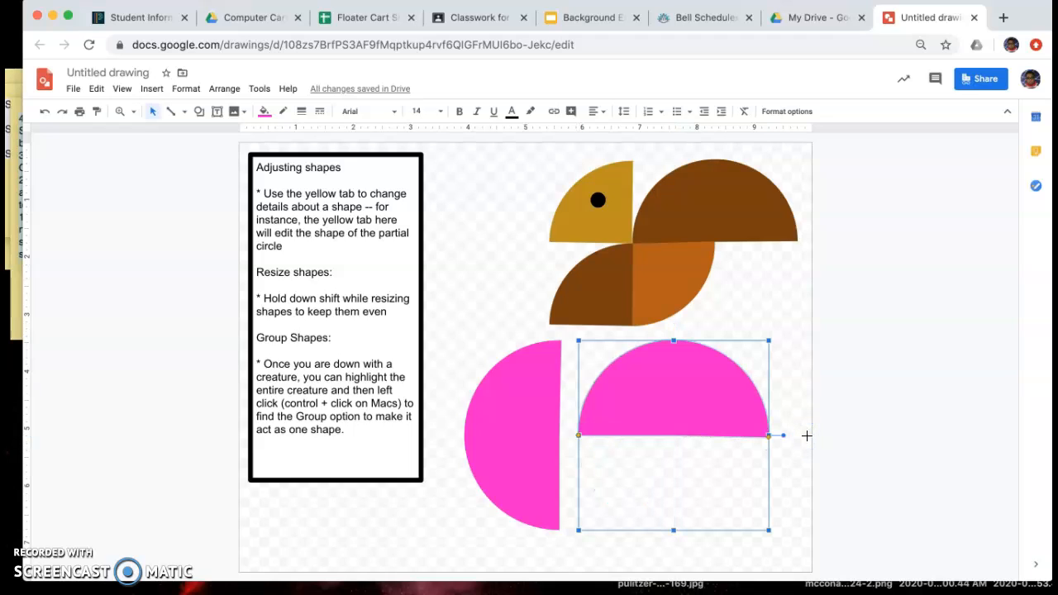
left_click_drag(771, 436, 784, 410)
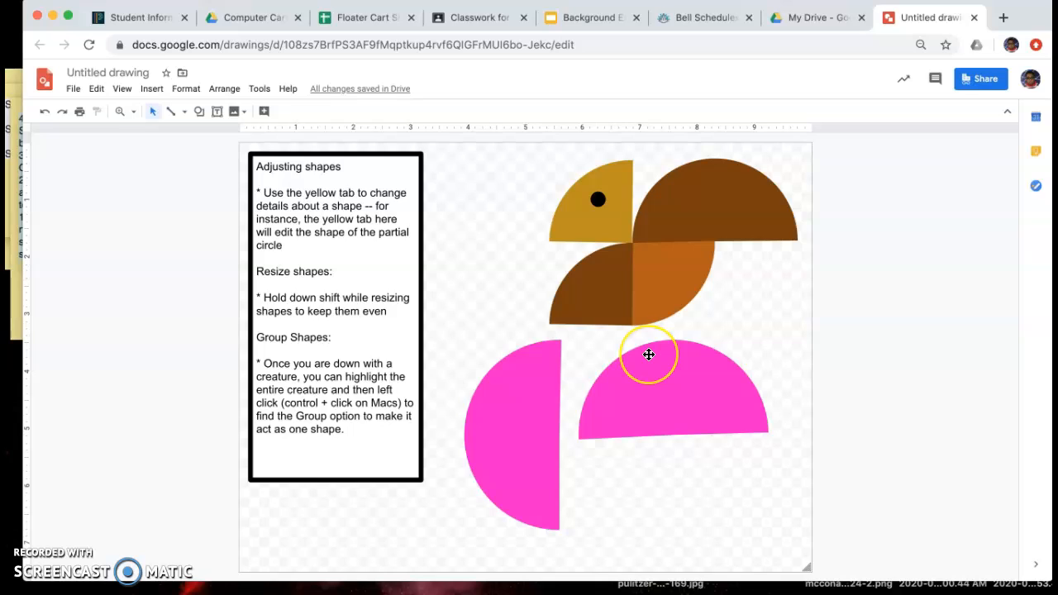
left_click(649, 354)
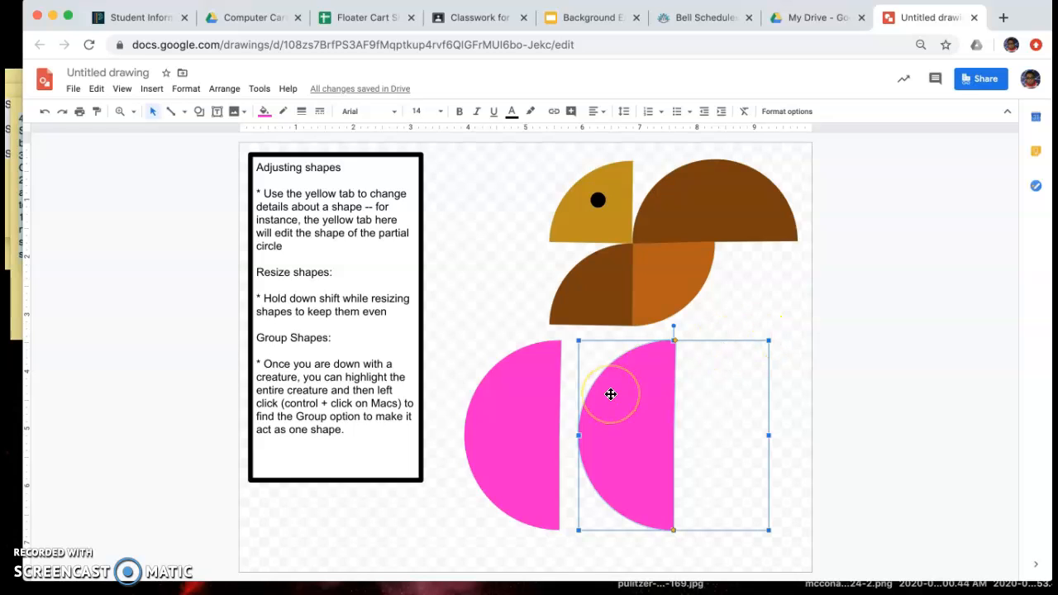
- Rotate the half-circle 90° clockwise into a dome set between the side pieces
right_click(663, 404)
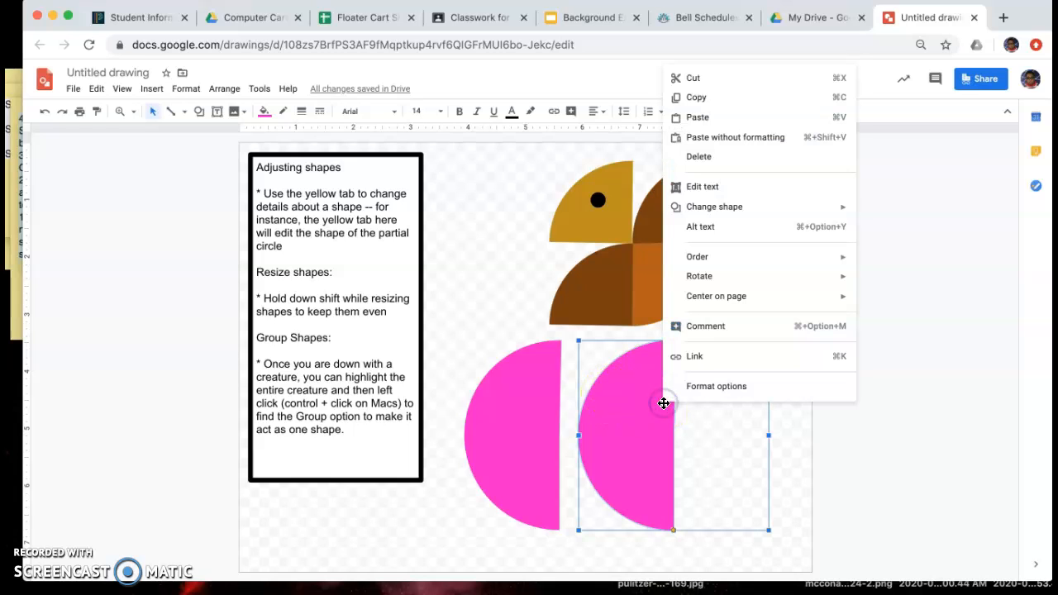
mouse_move(699, 275)
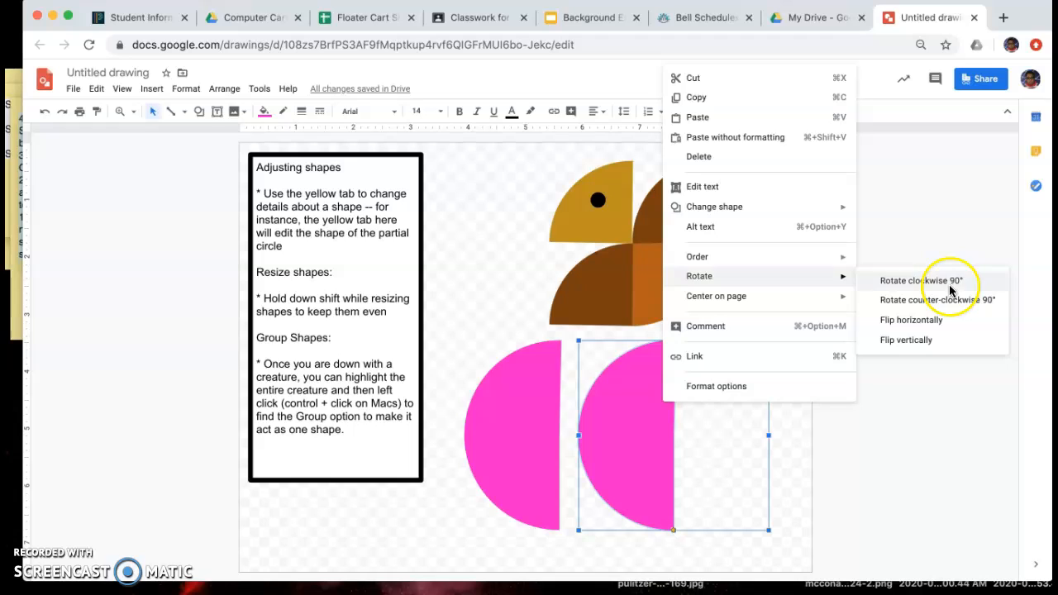
left_click(919, 281)
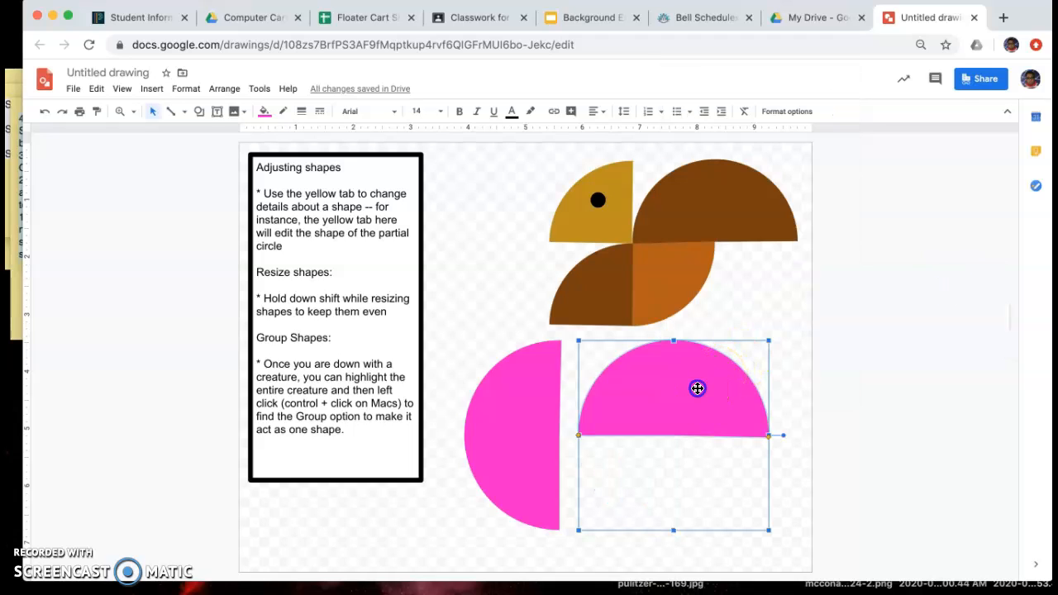
left_click_drag(698, 389, 682, 486)
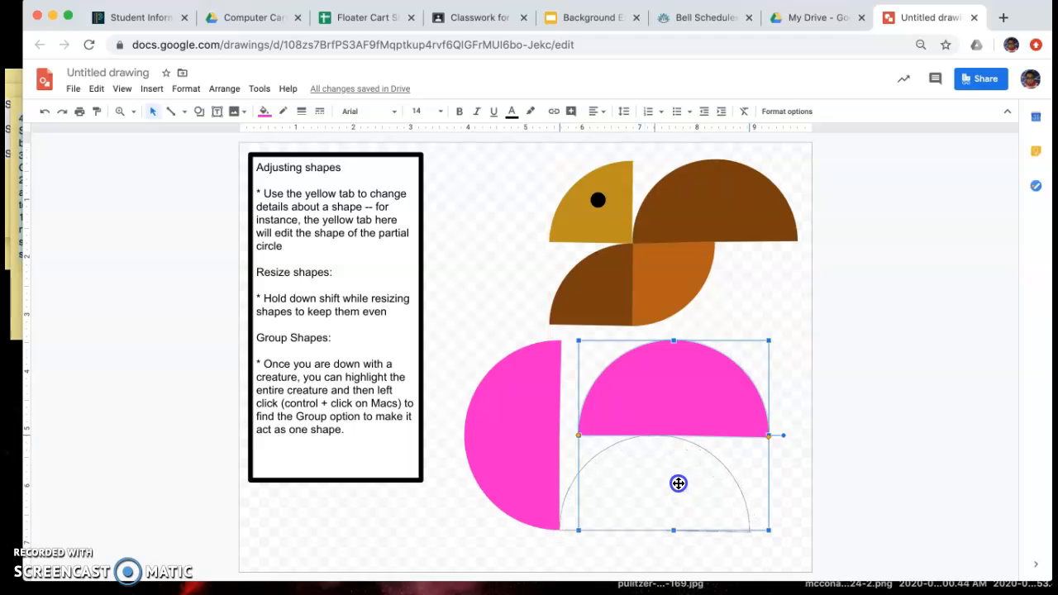
left_click_drag(679, 483, 668, 459)
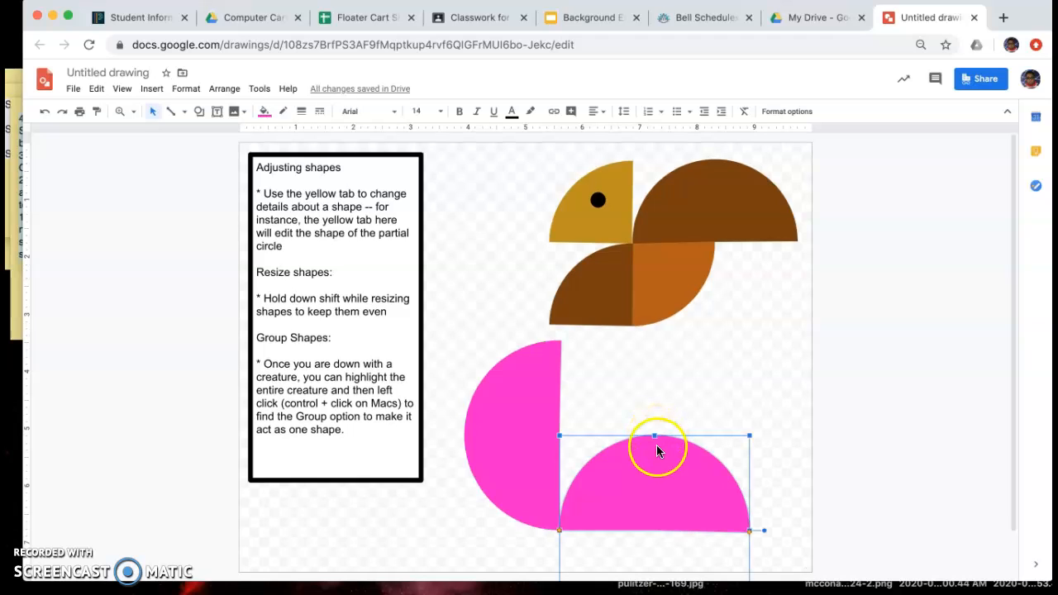
mouse_move(741, 495)
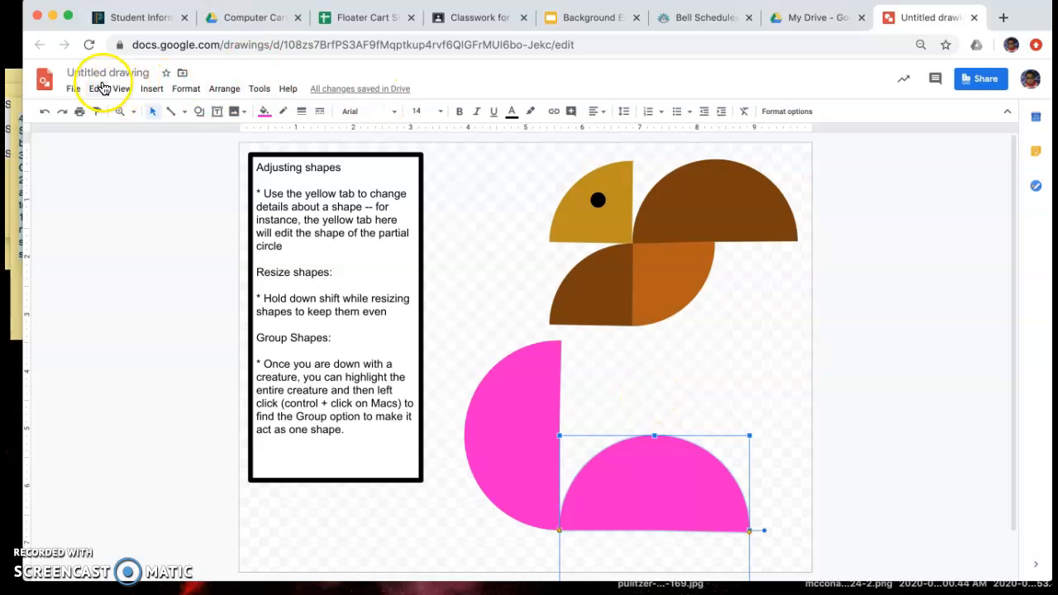
- Duplicate the half-circle, rotate the copy and place it on the crab's right side
left_click(96, 89)
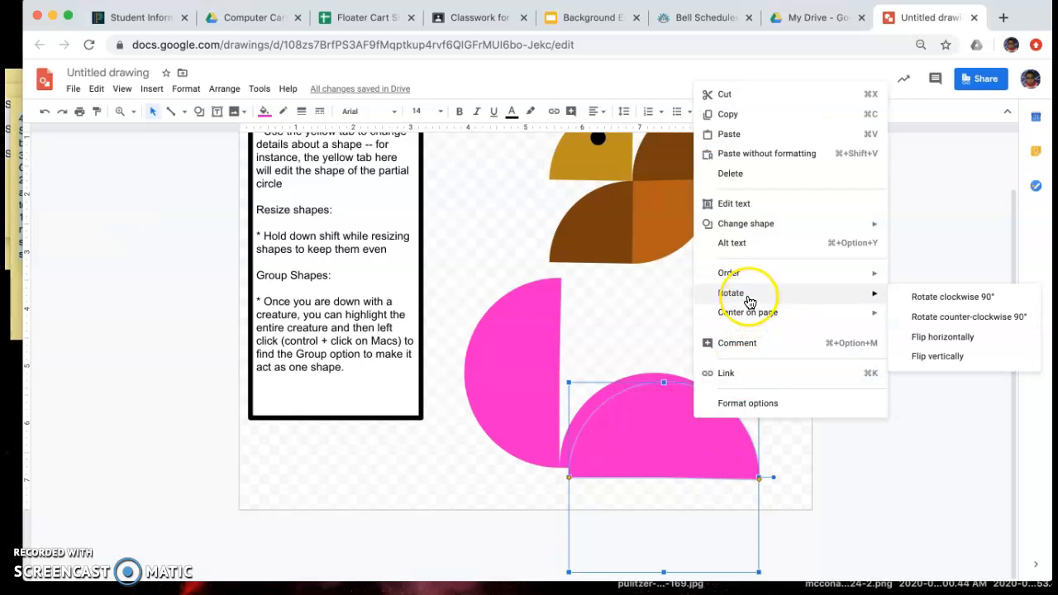
mouse_move(901, 304)
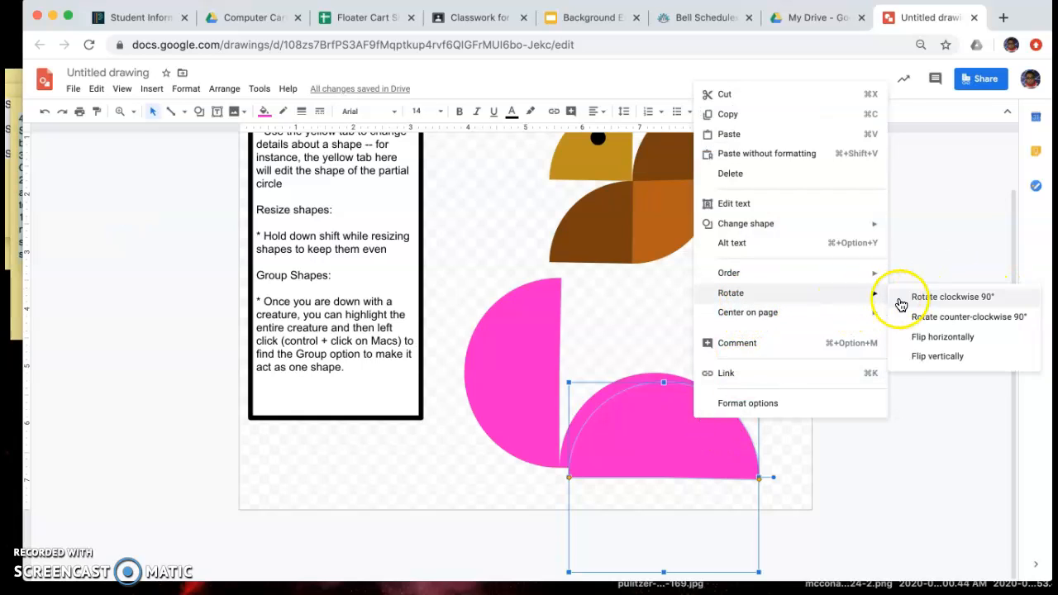
left_click(953, 296)
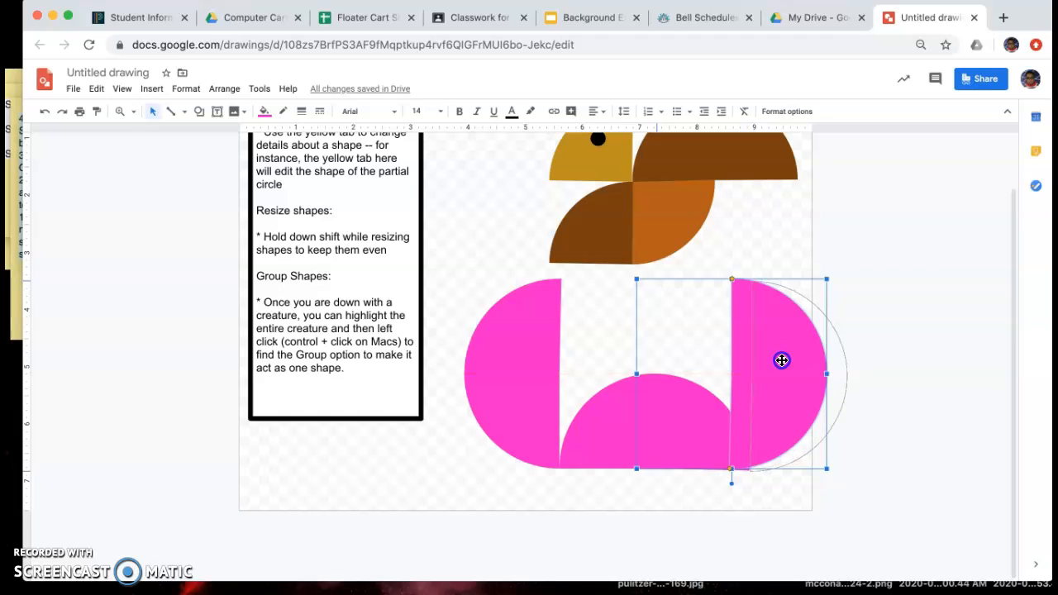
left_click_drag(780, 360, 809, 345)
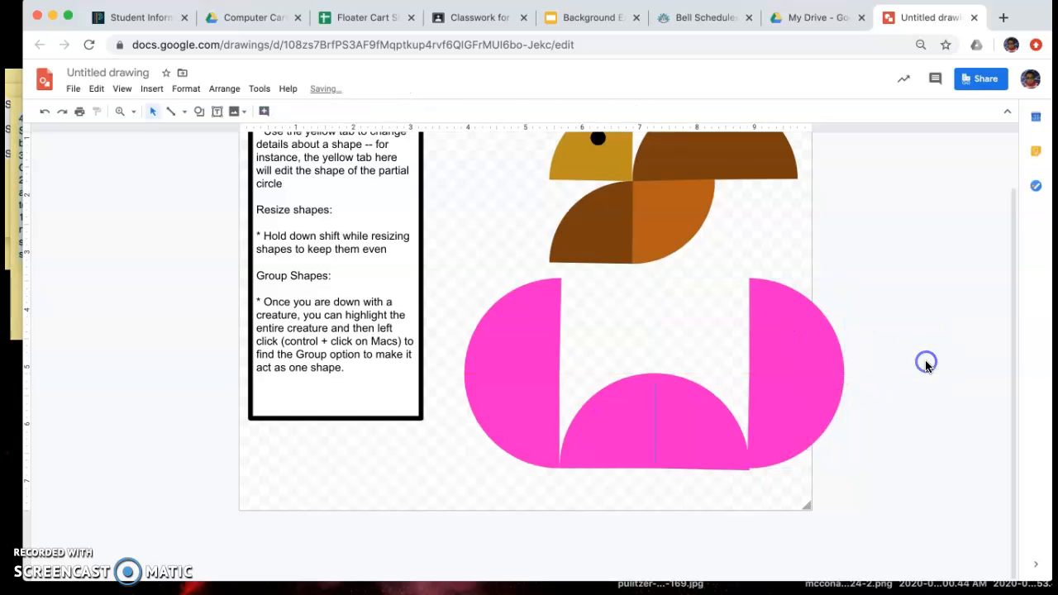
left_click(807, 405)
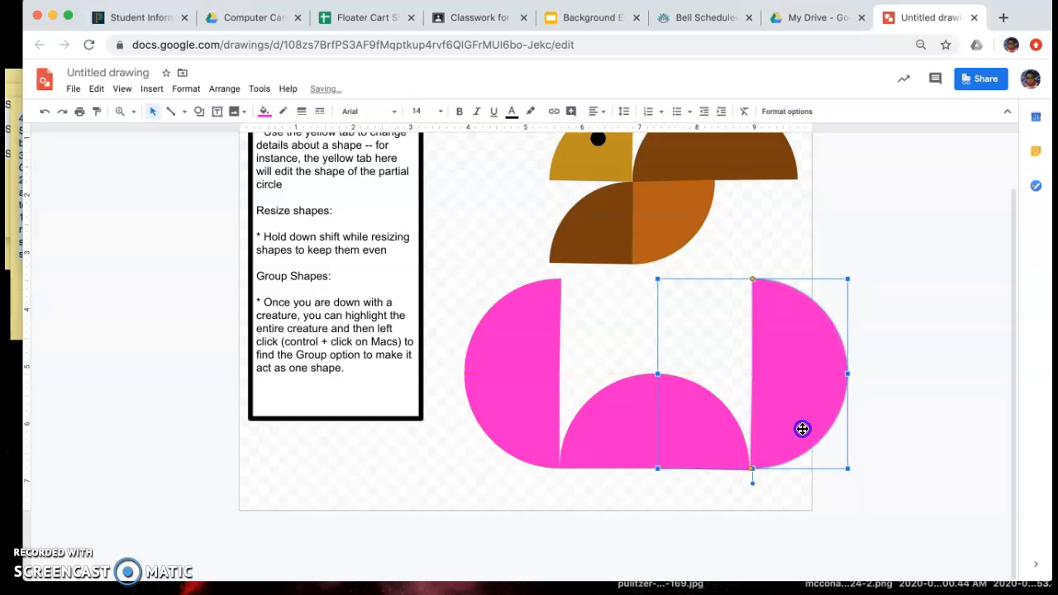
mouse_move(781, 420)
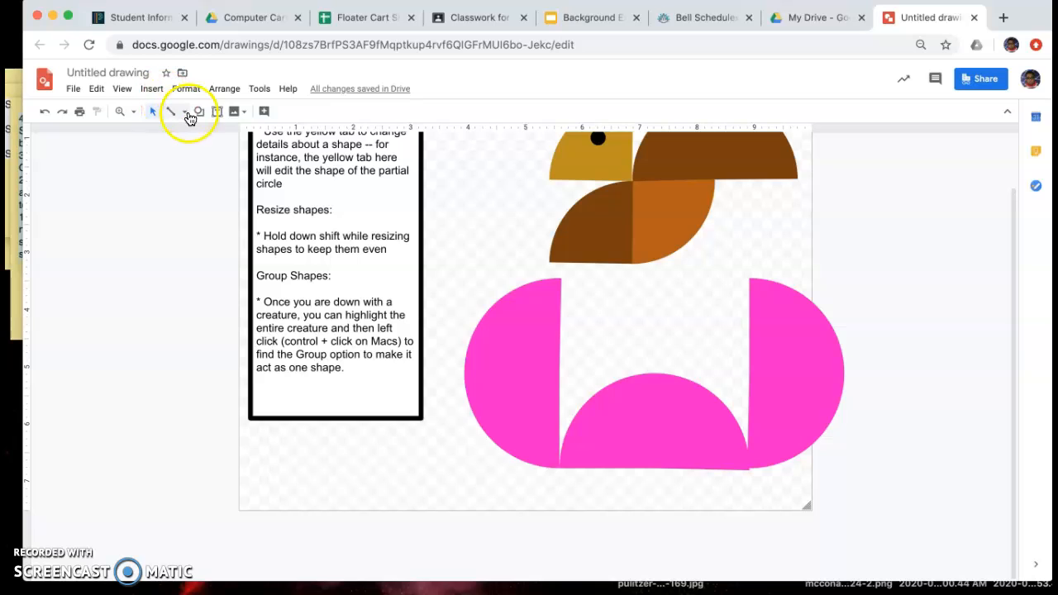
- Add small pink feet circles under the crab body and black eye dots above the dome
left_click(199, 111)
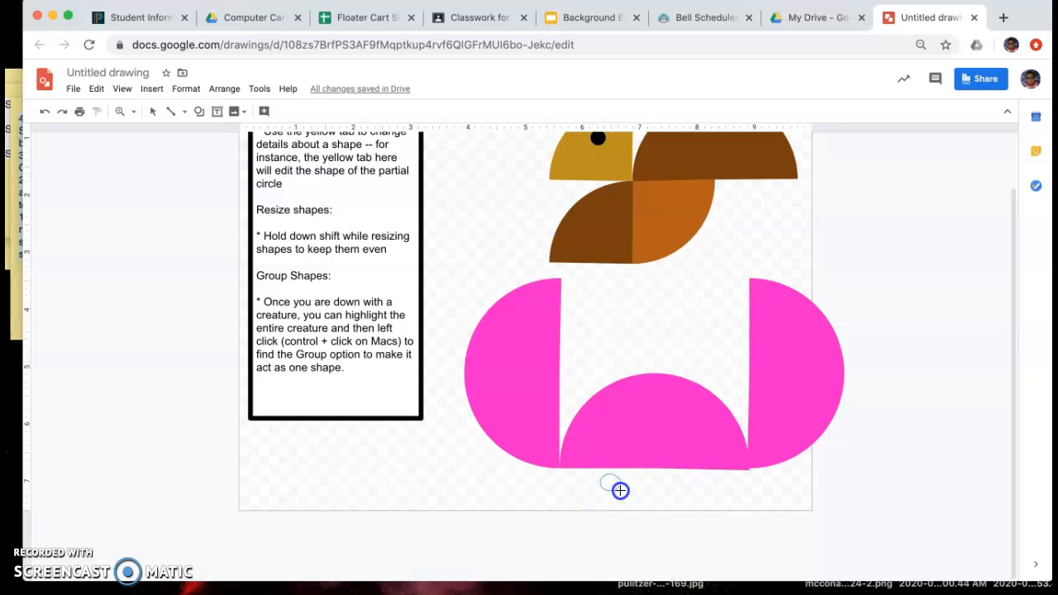
left_click(618, 490)
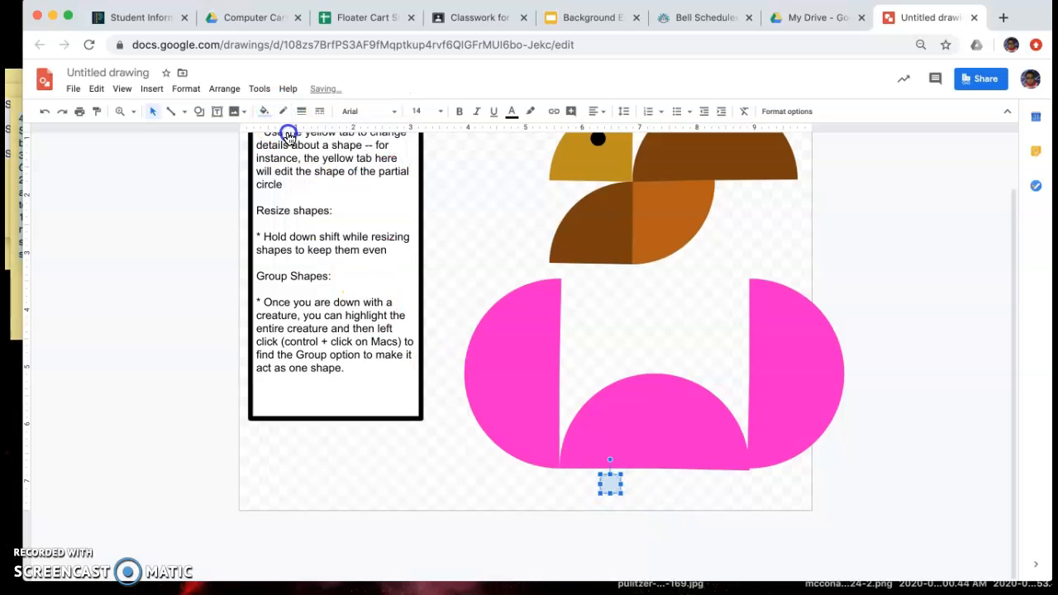
left_click(263, 111)
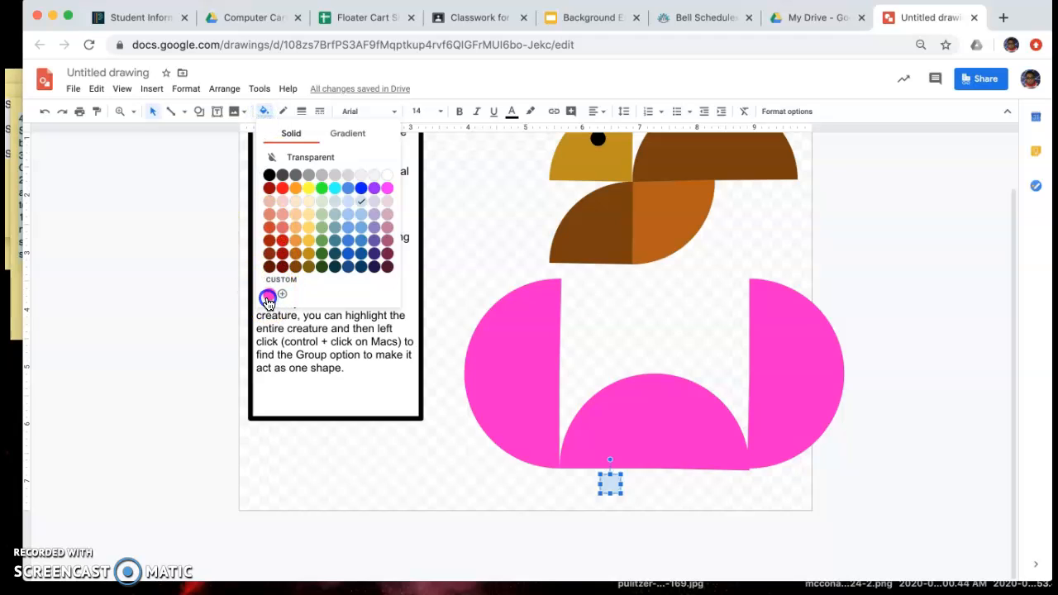
left_click(268, 298)
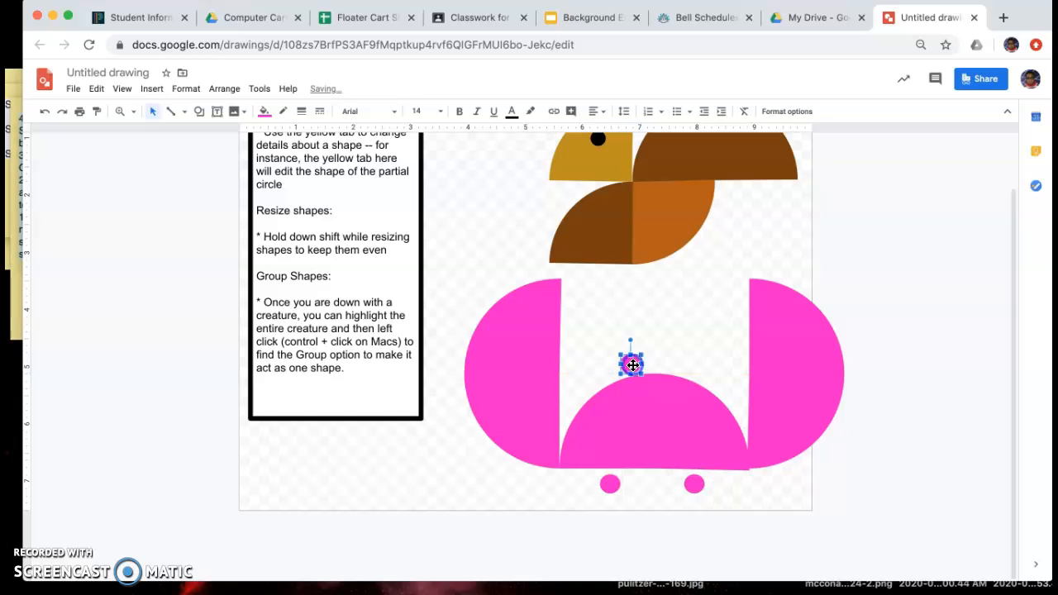
left_click(265, 110)
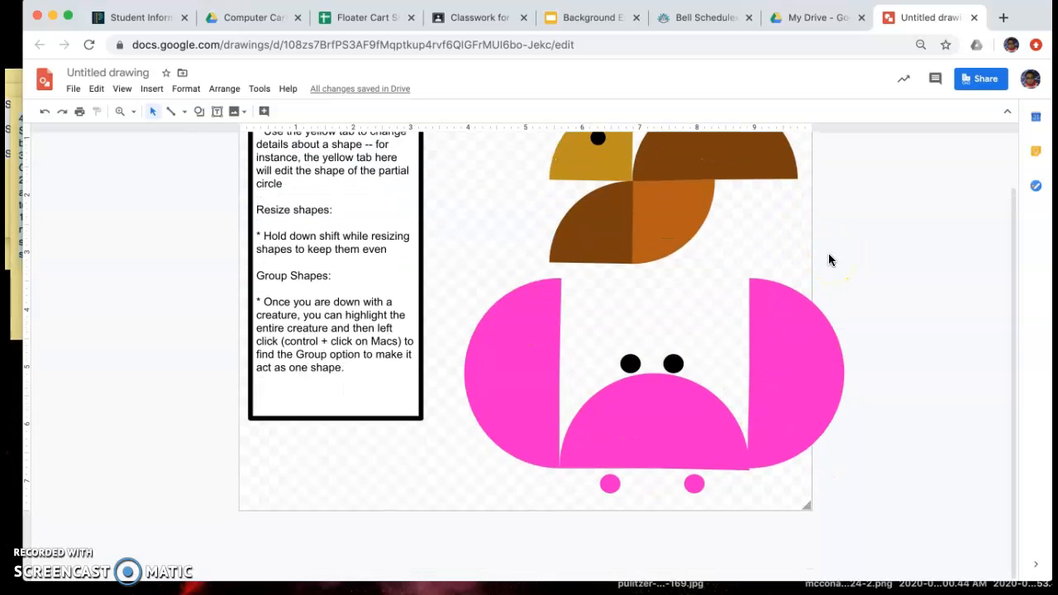
mouse_move(575, 354)
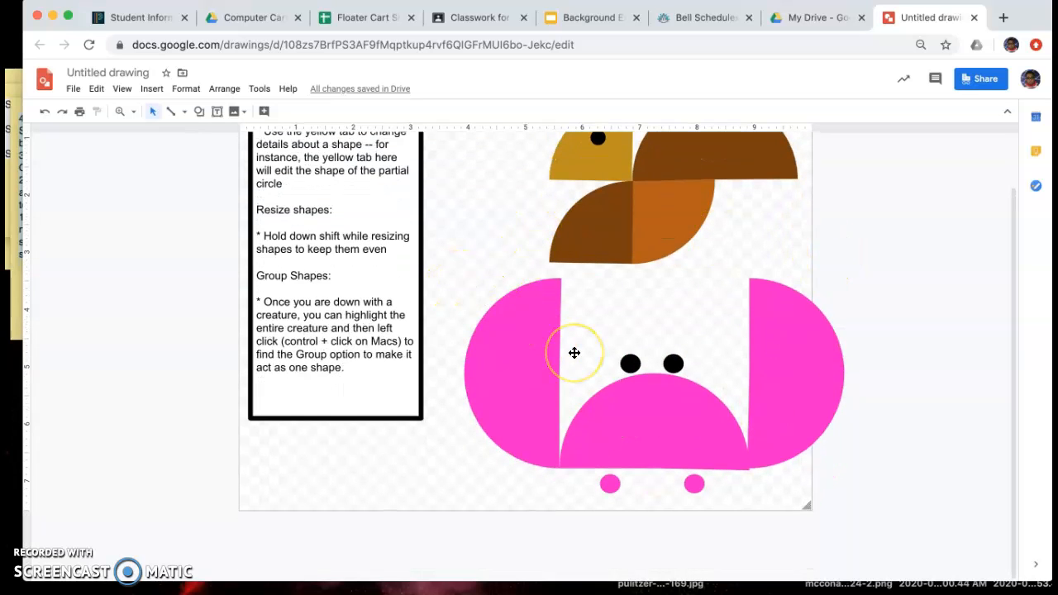
mouse_move(502, 326)
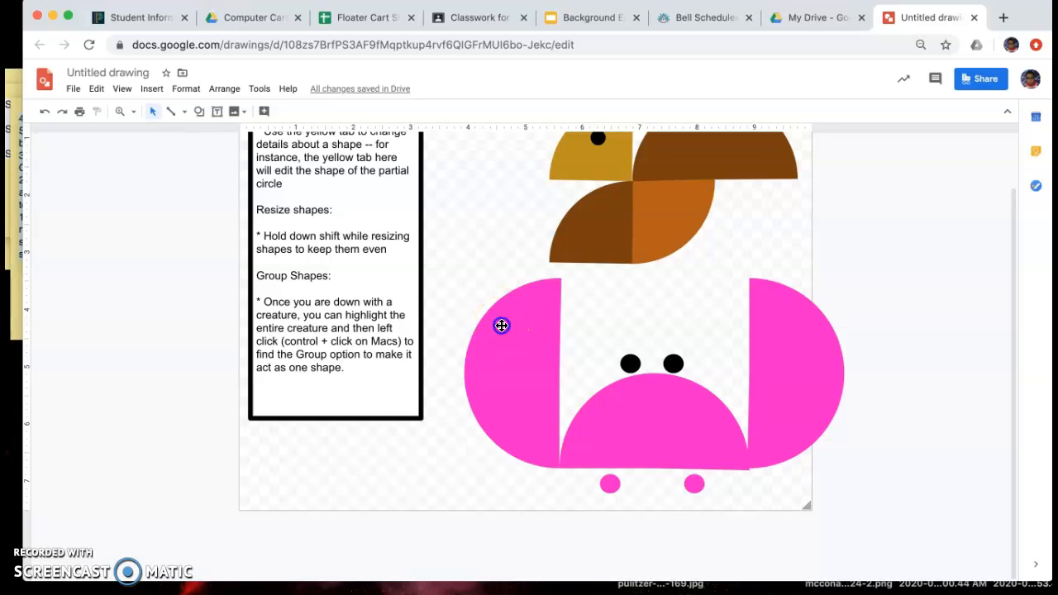
left_click(777, 384)
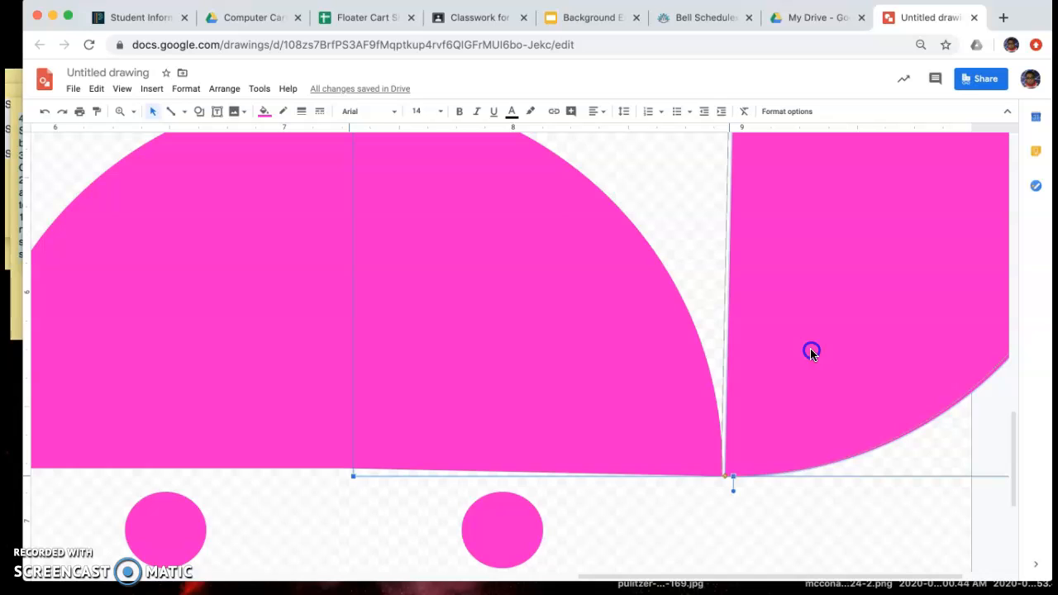
left_click(668, 221)
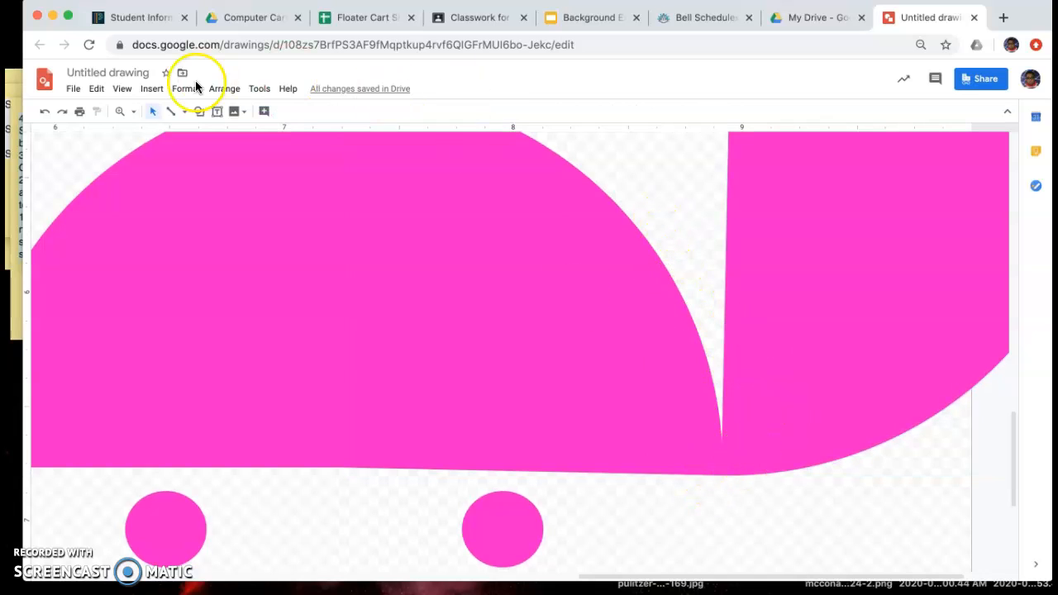
left_click(121, 113)
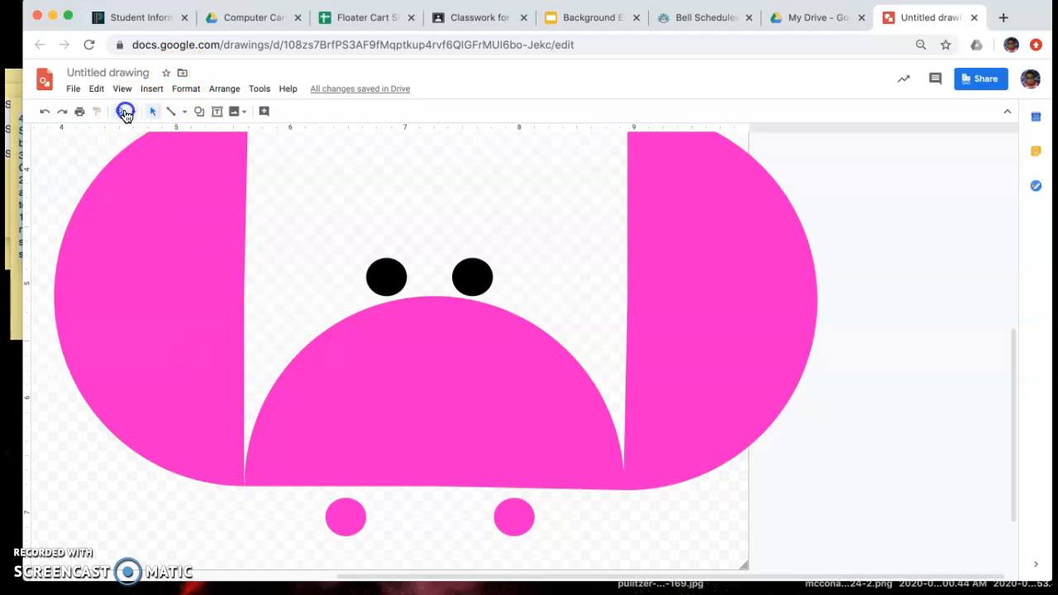
left_click(121, 113)
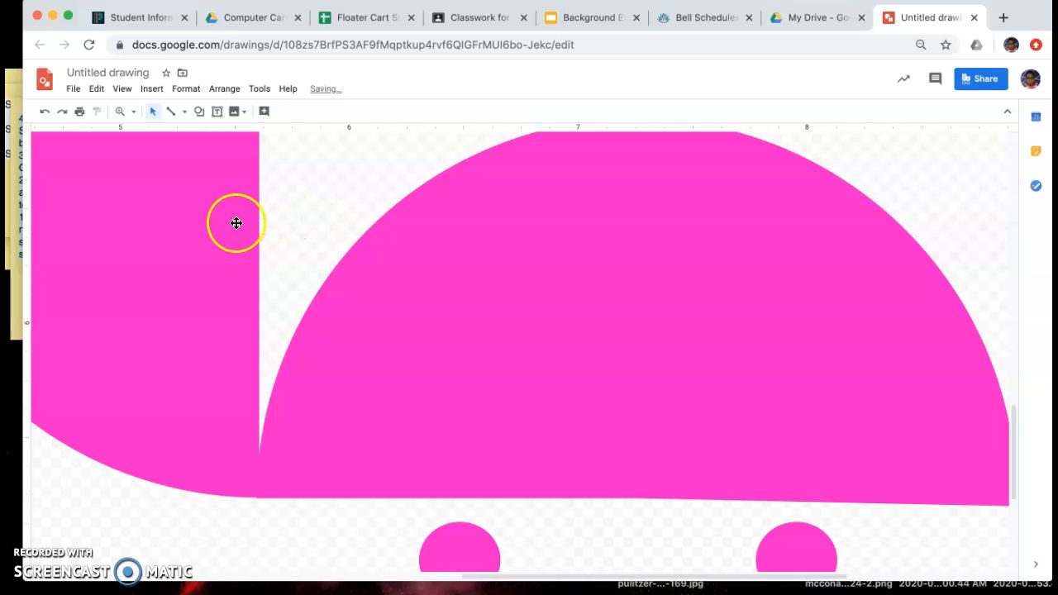
mouse_move(231, 271)
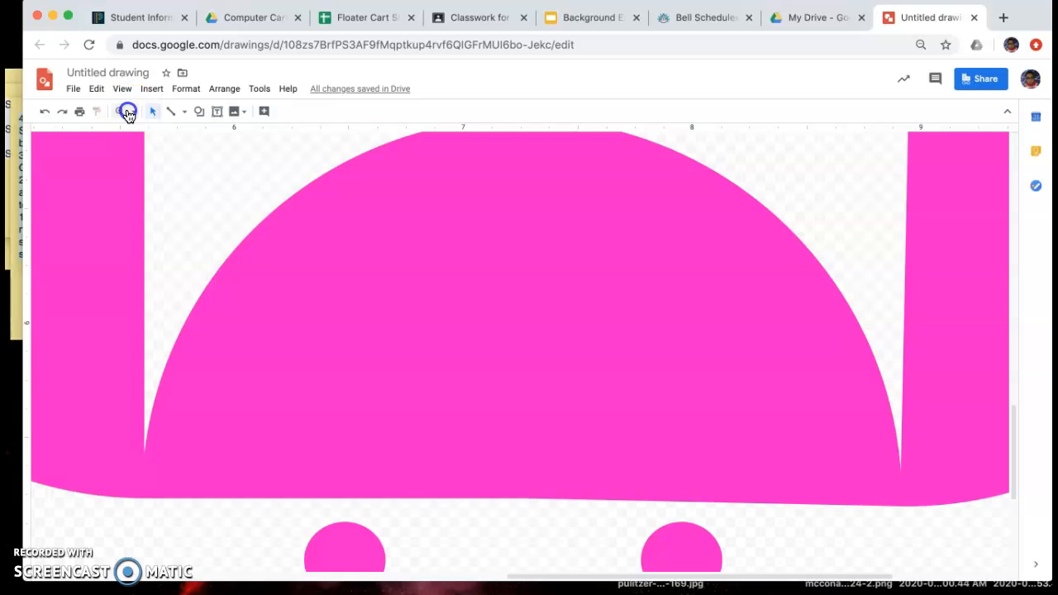
left_click(119, 112)
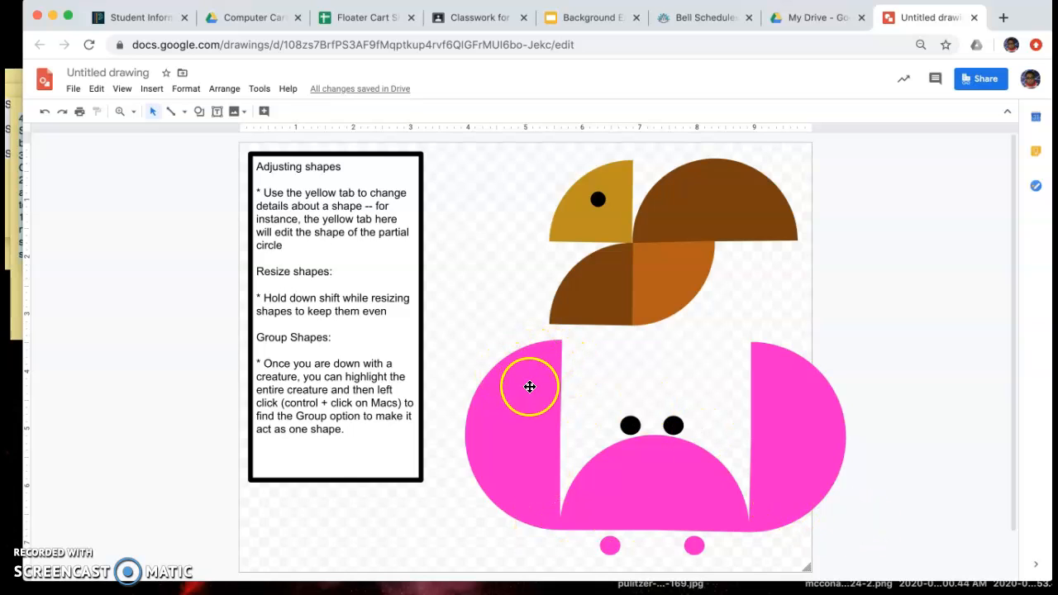
mouse_move(568, 350)
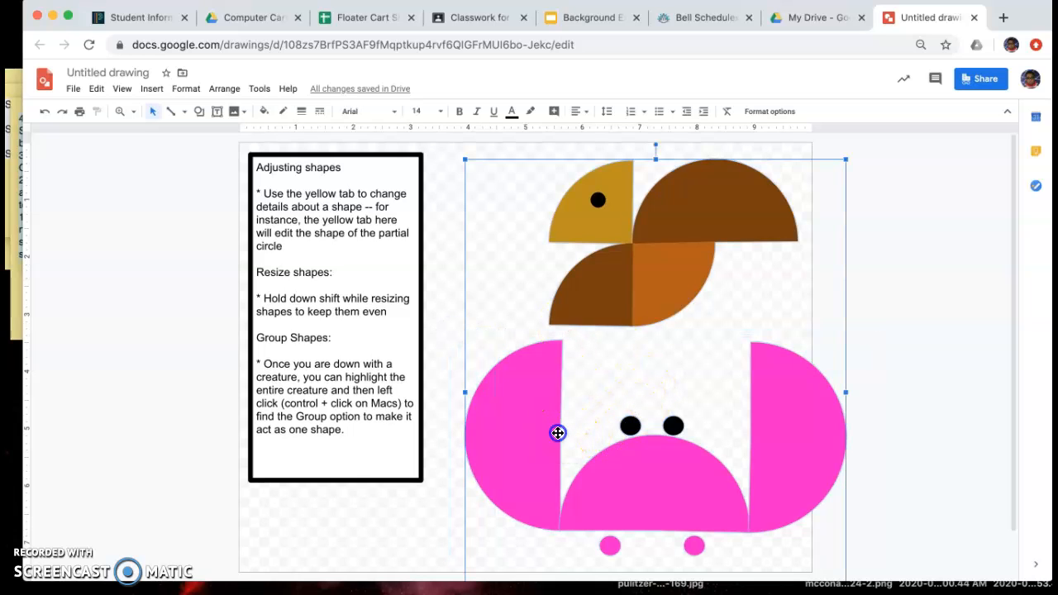
left_click_drag(559, 434, 532, 415)
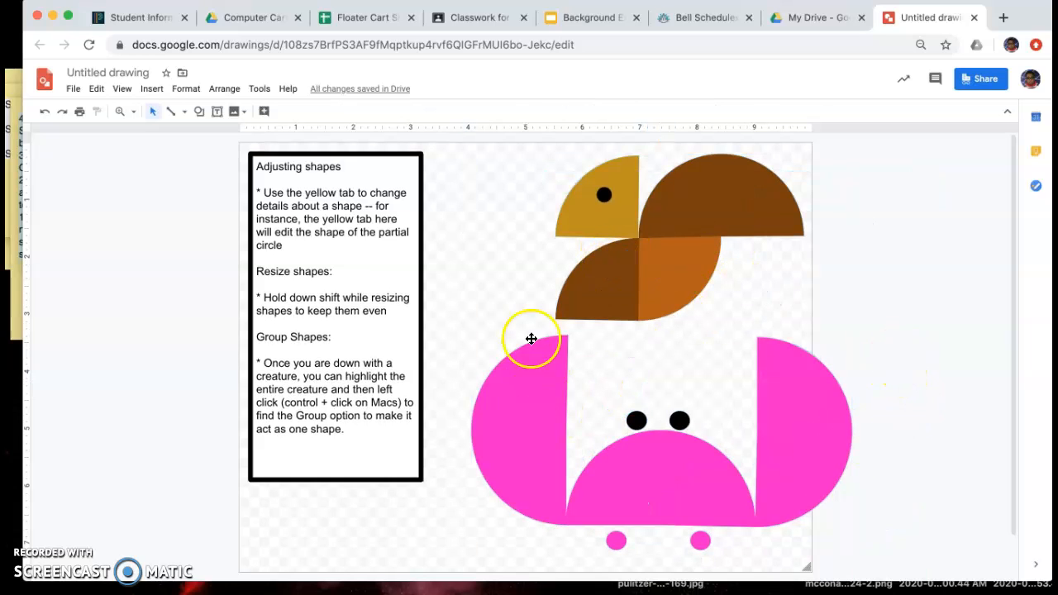
scroll("down", 3)
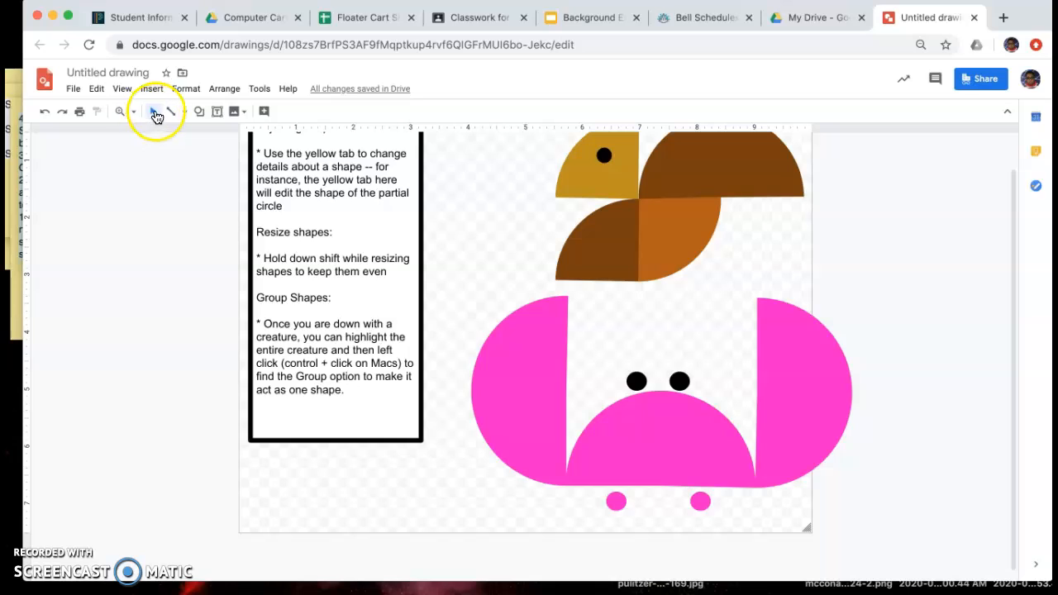
mouse_move(152, 112)
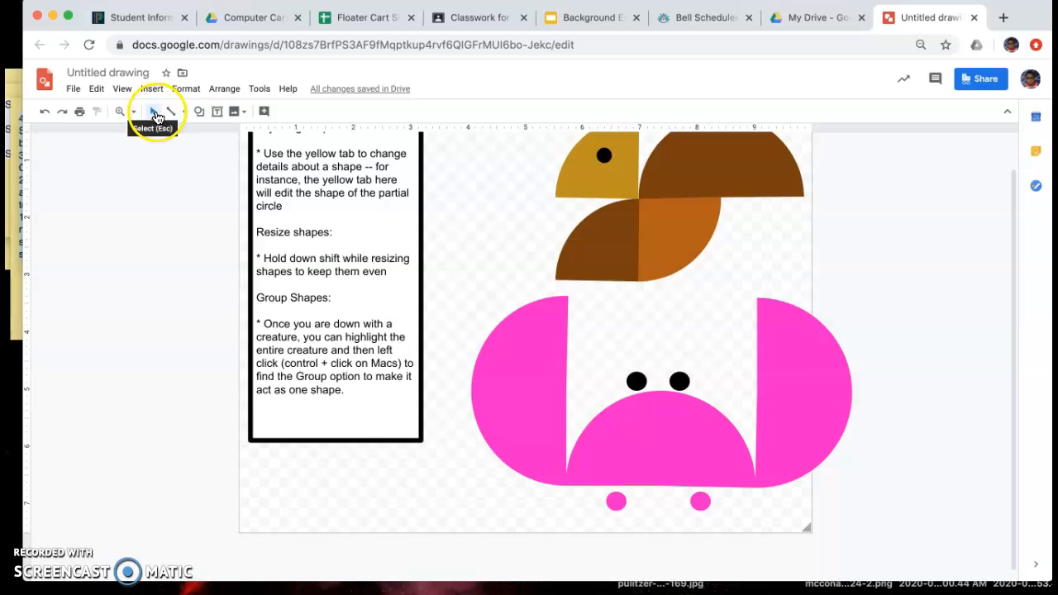
mouse_move(604, 334)
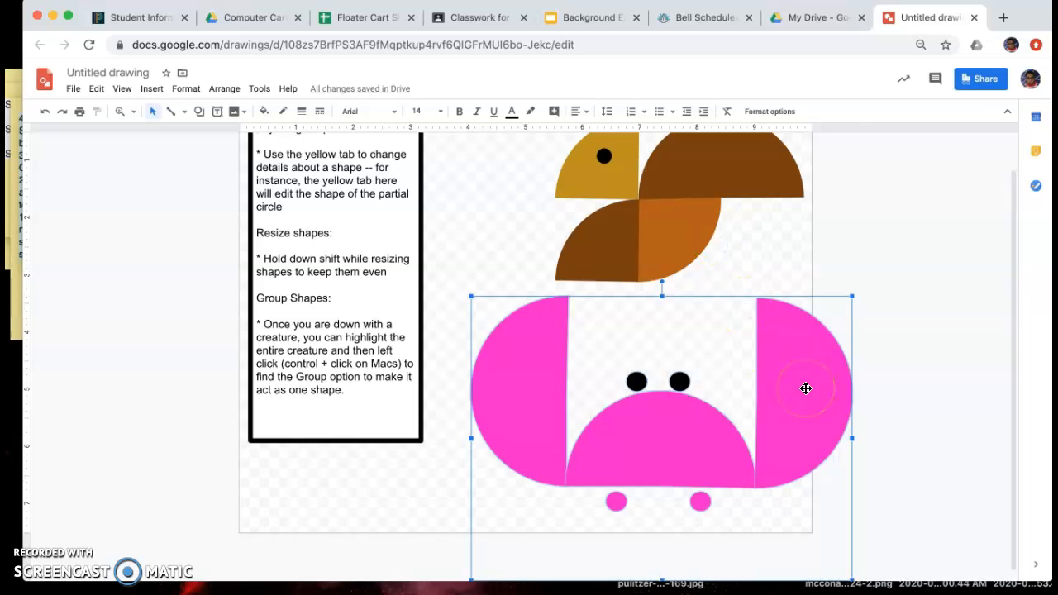
- Move the grouped crab and shrink it to a smaller size
right_click(807, 389)
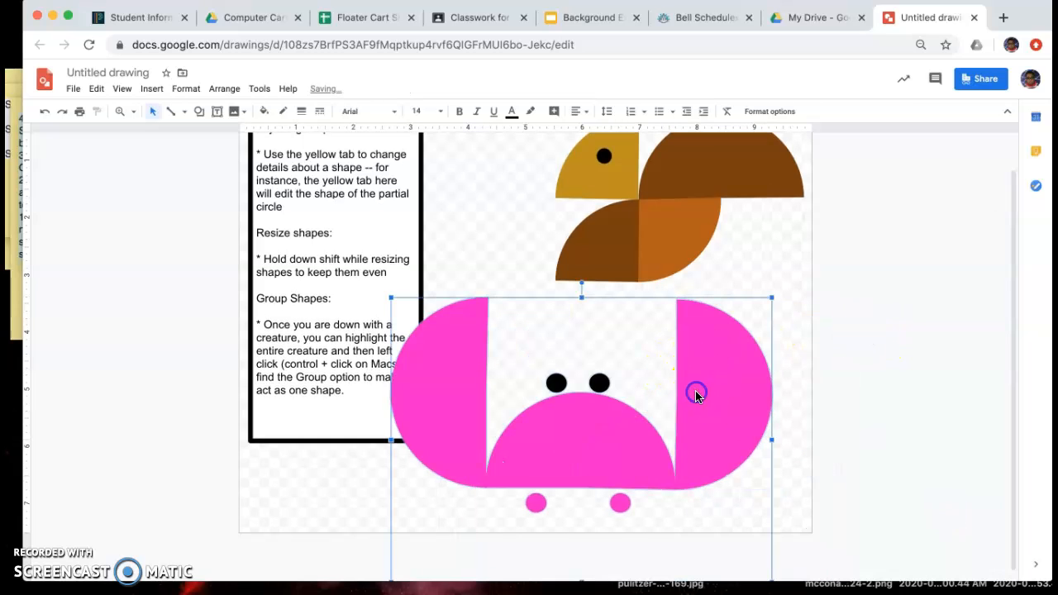
left_click_drag(698, 394, 529, 422)
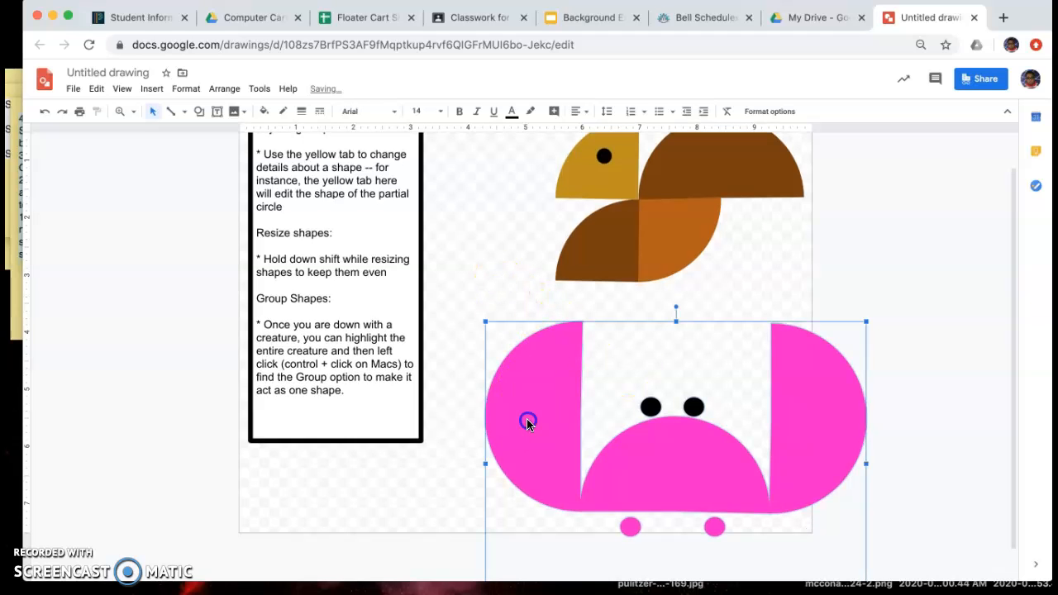
left_click_drag(528, 421, 485, 423)
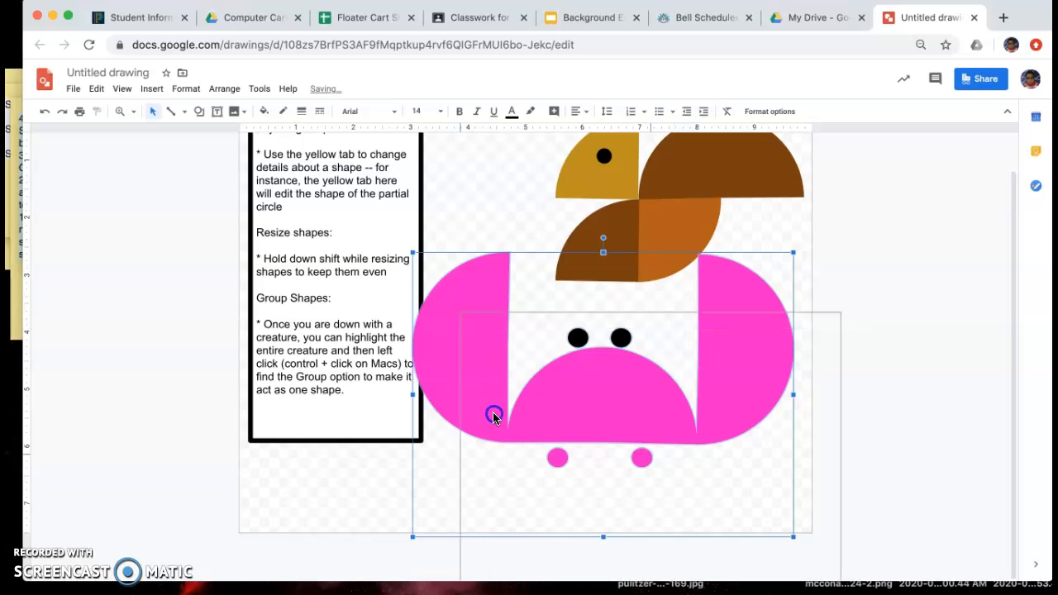
left_click_drag(493, 414, 827, 301)
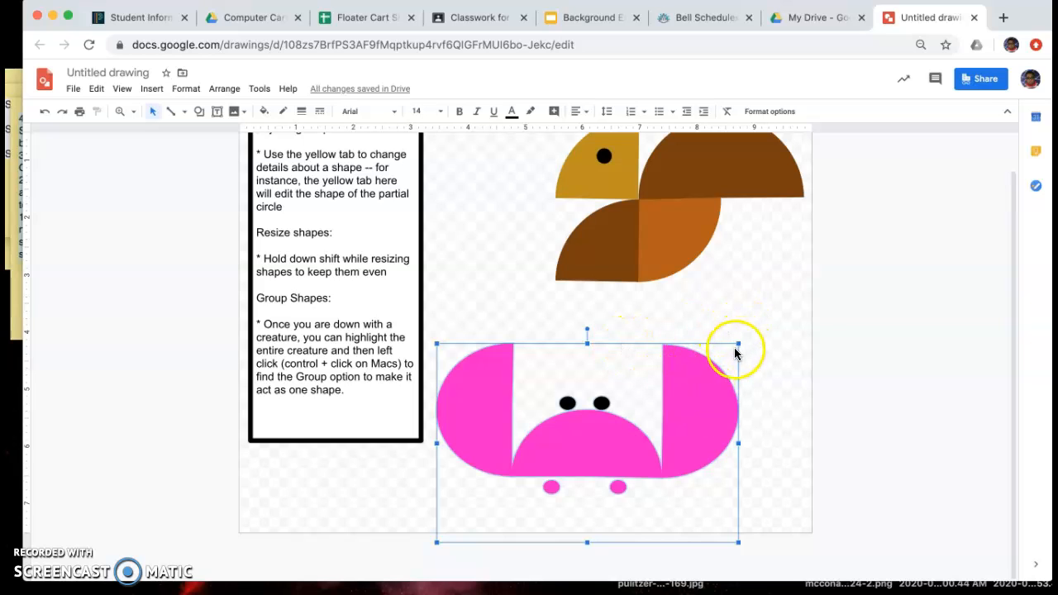
- Resize the crab by its corners until it sits small beneath the bird
left_click_drag(736, 344, 731, 387)
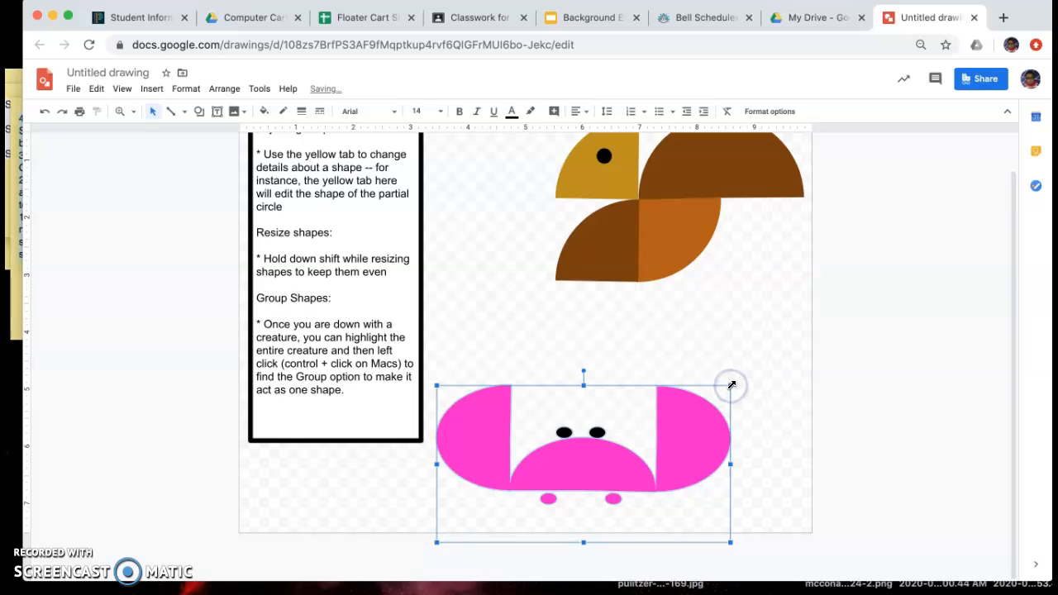
left_click_drag(731, 386, 726, 440)
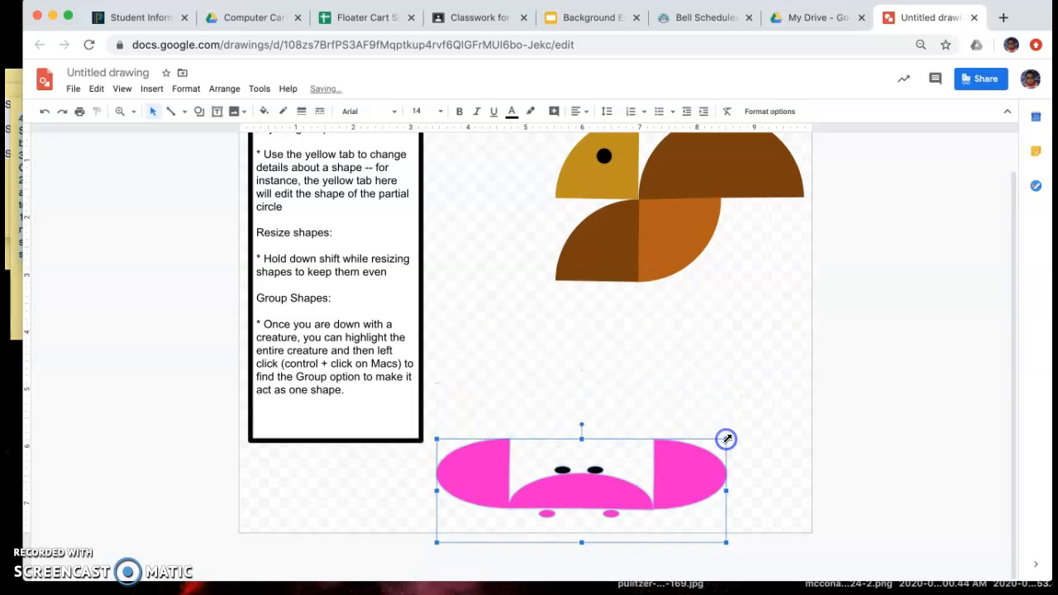
left_click_drag(727, 440, 736, 343)
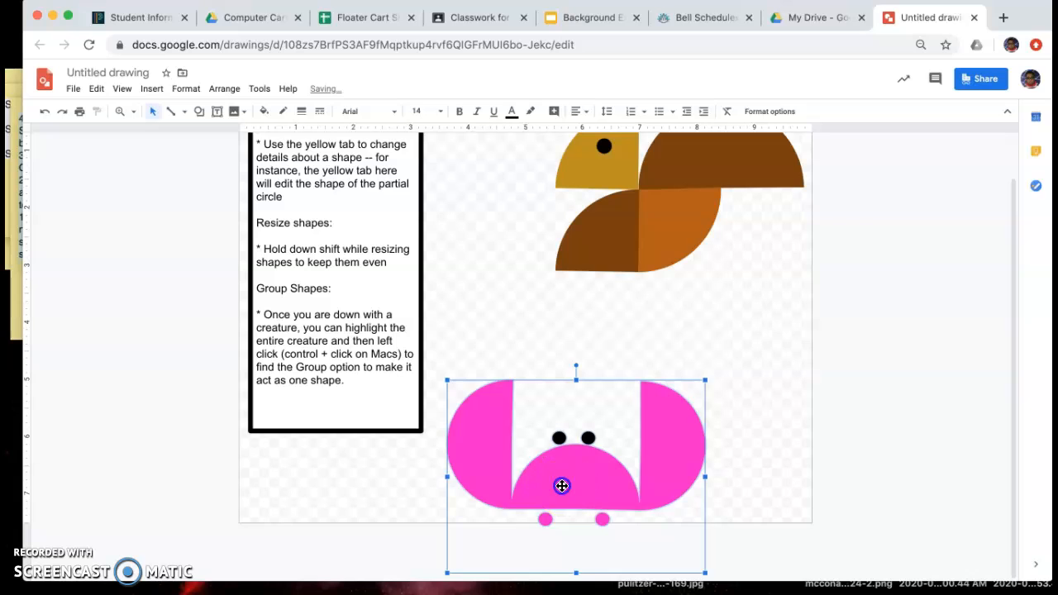
left_click_drag(562, 486, 642, 403)
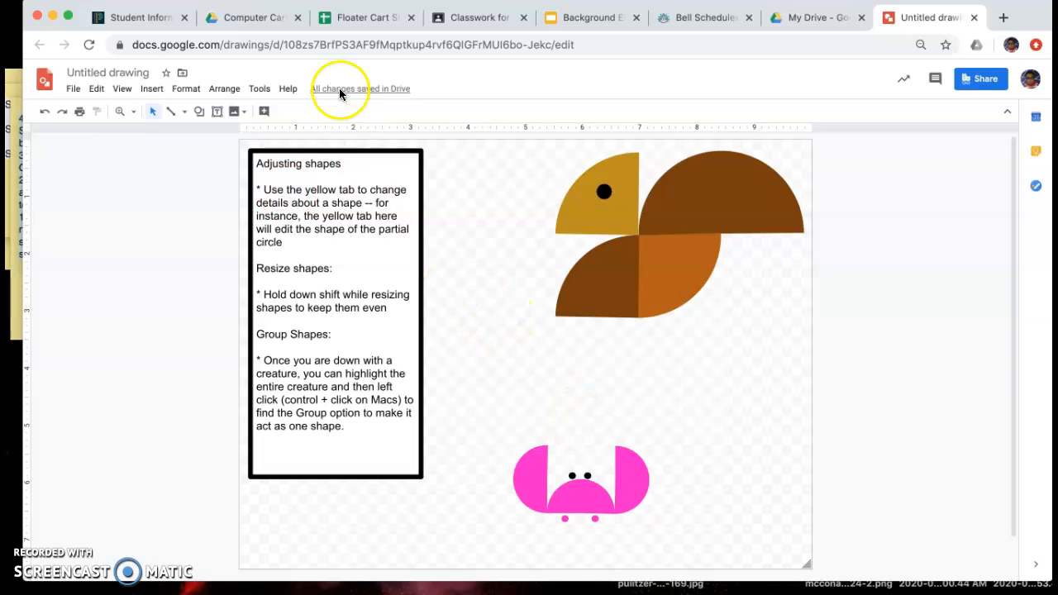
- Download the drawing as a PNG image, then switch to the Background Exploration deck
left_click(73, 89)
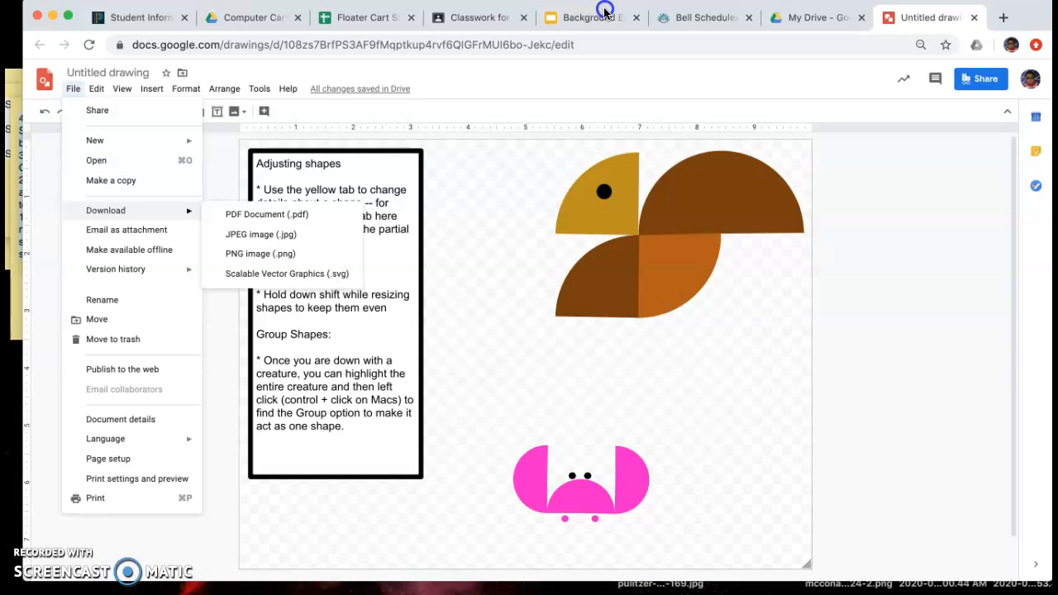
left_click(73, 89)
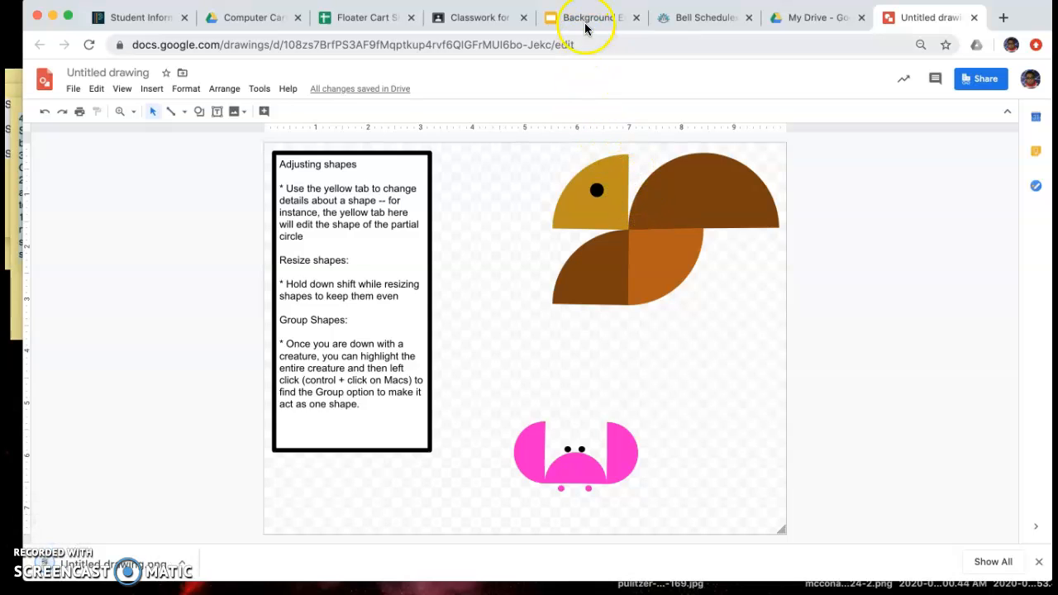
left_click(587, 16)
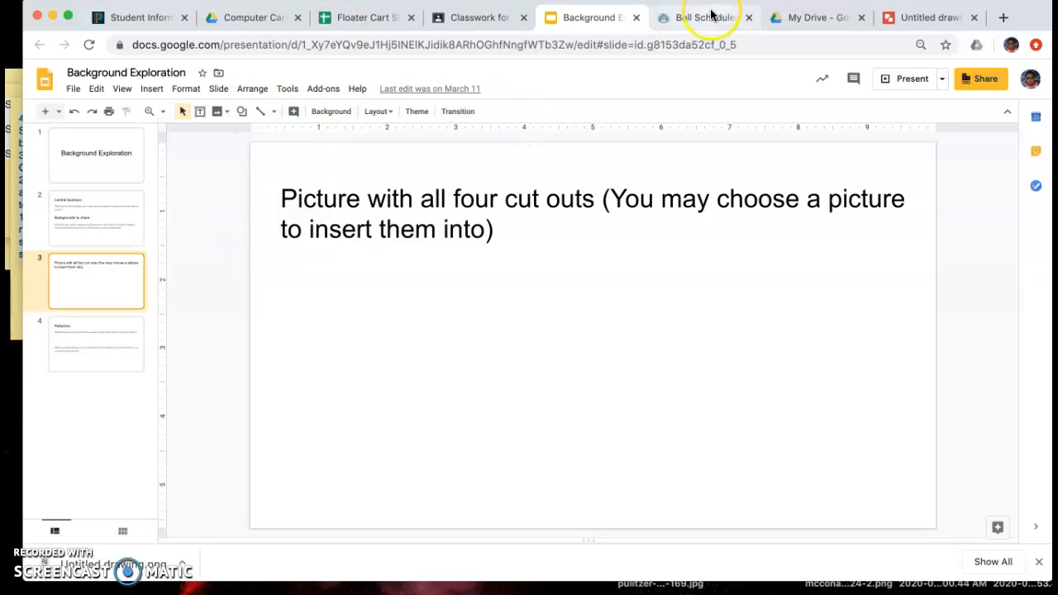
- Go to slide 9, 'Emulate: Place your drawing below', in the Geometric Designs deck
left_click(813, 17)
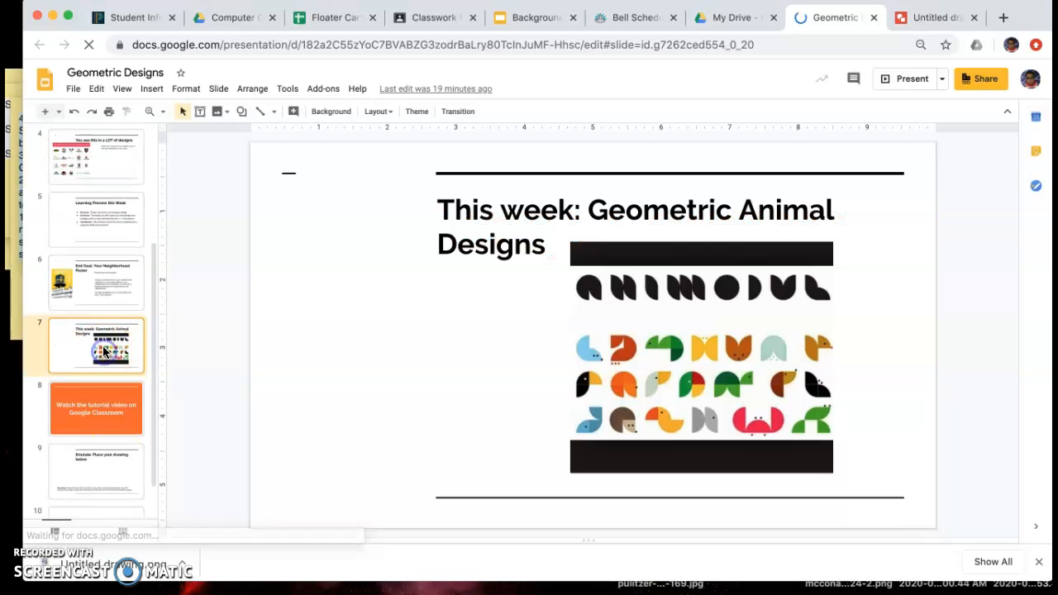
left_click(96, 424)
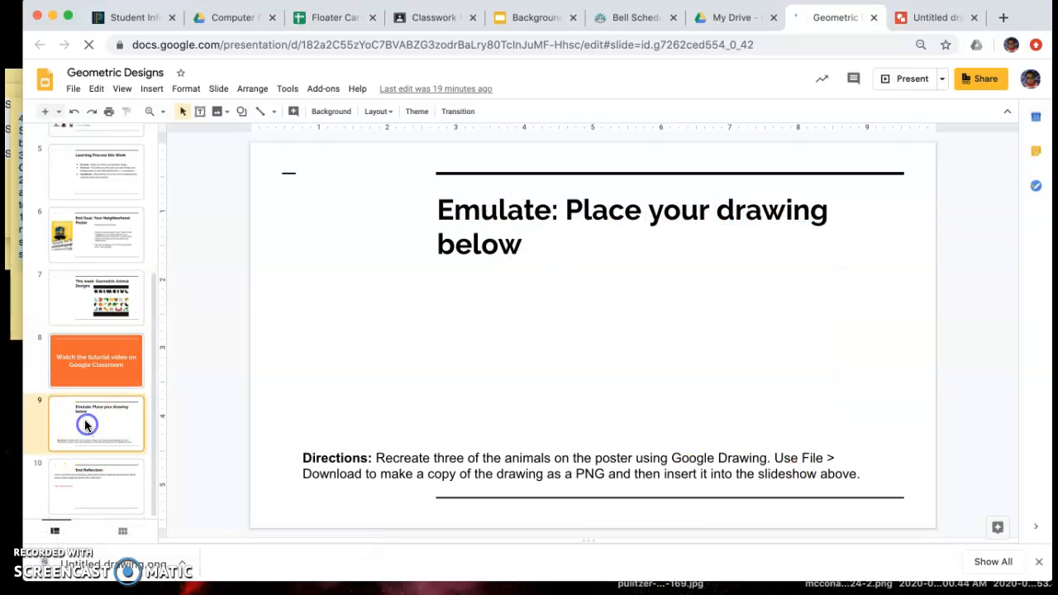
left_click(152, 89)
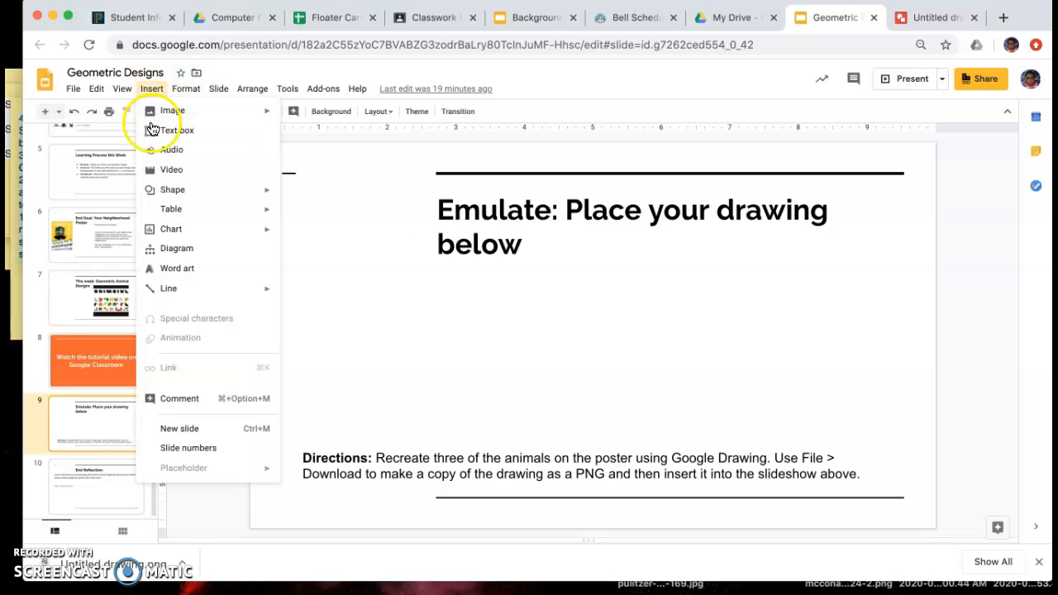
- Insert the downloaded PNG onto the Emulate slide and position it below the title
left_click(172, 109)
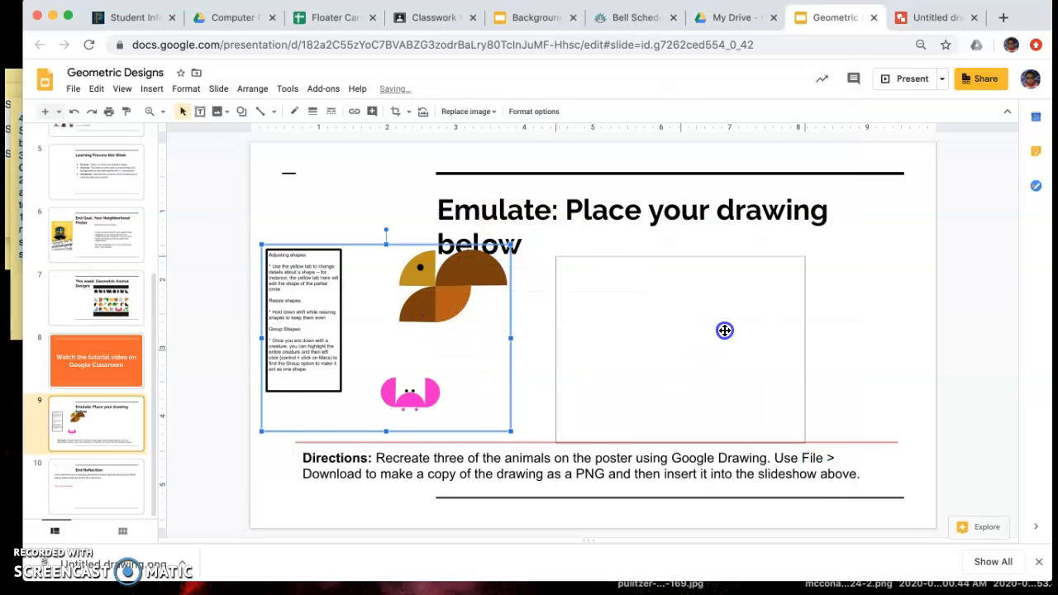
left_click_drag(387, 331, 682, 345)
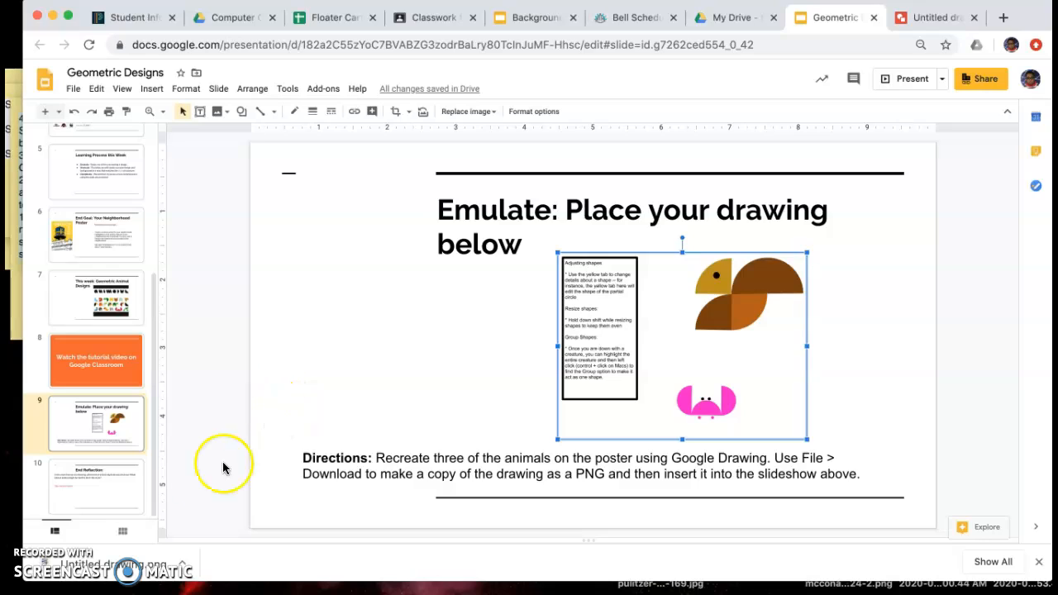
mouse_move(174, 490)
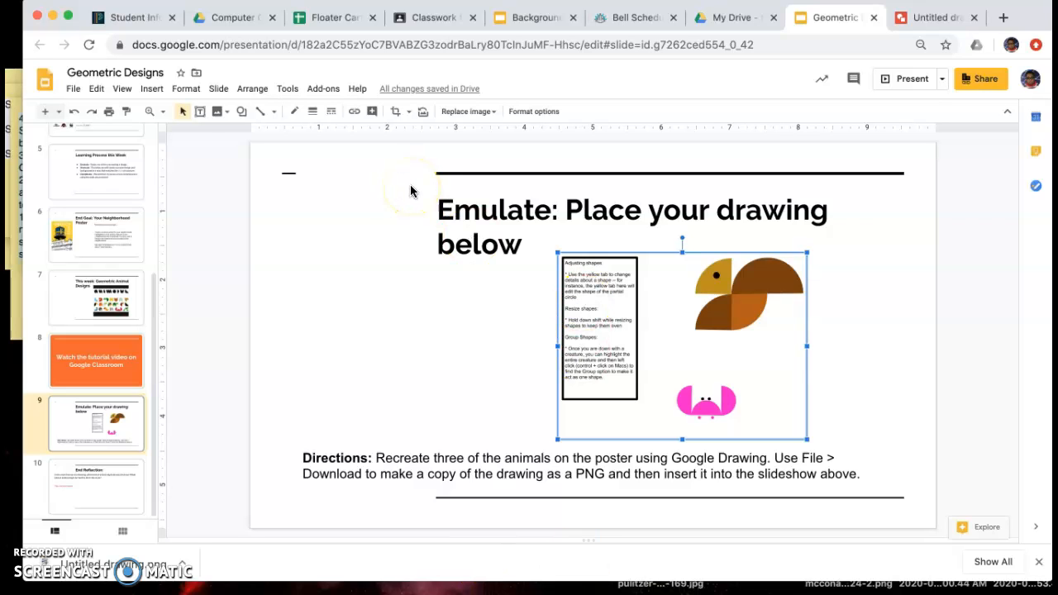
mouse_move(661, 182)
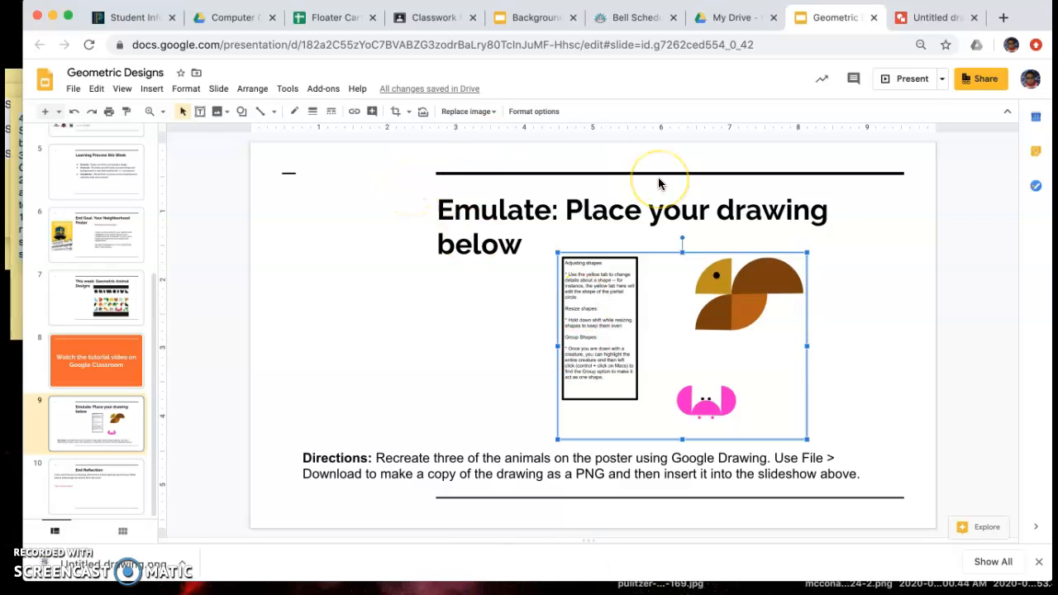
mouse_move(30, 562)
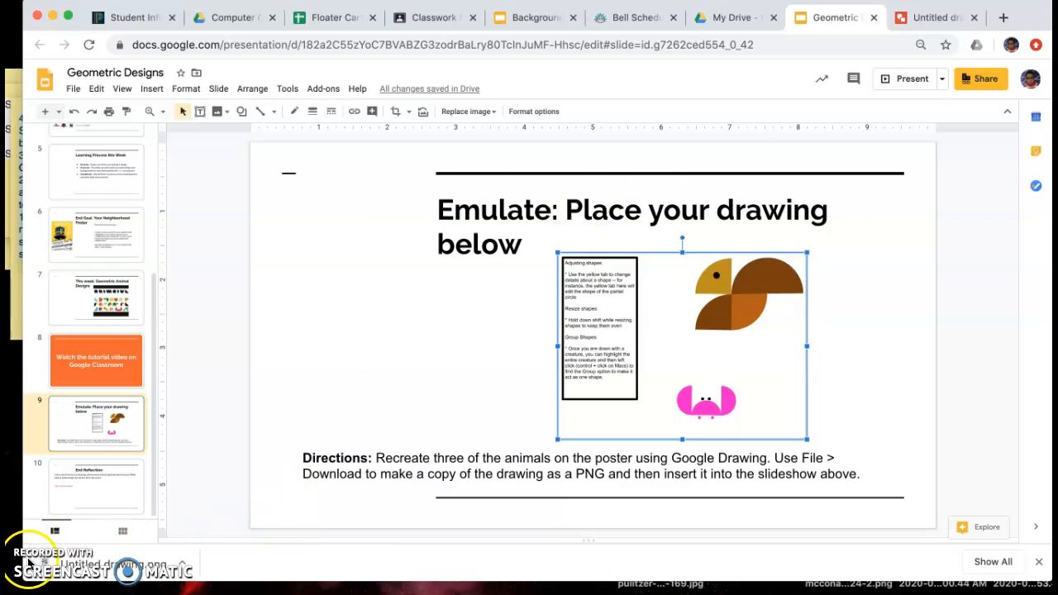